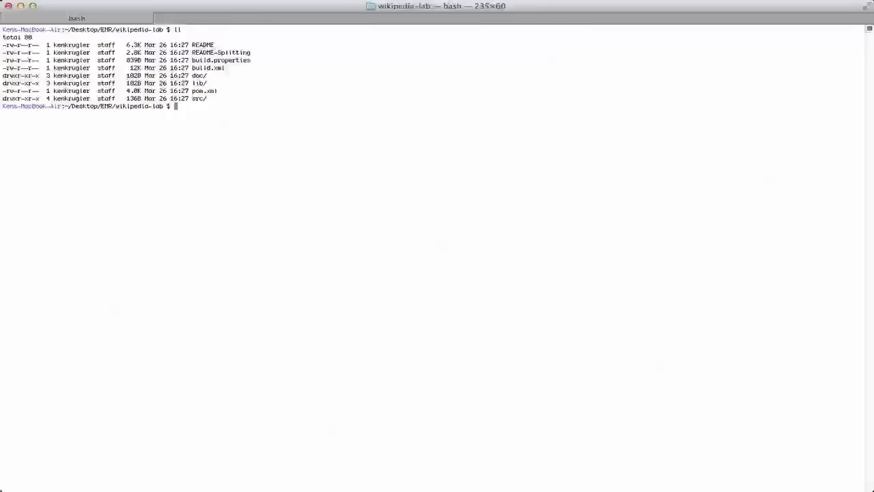
Open the README in BBEdit and scroll to the EMR running instructions.
type("bbedit")
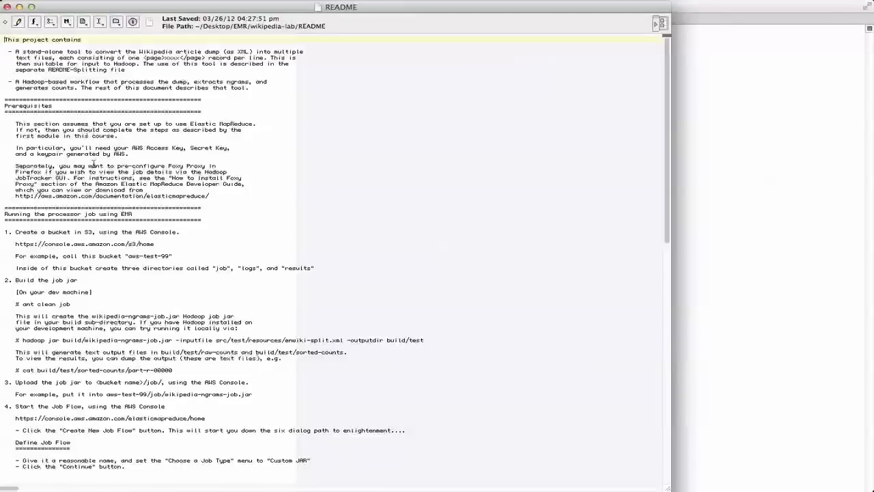
scroll("down", 3)
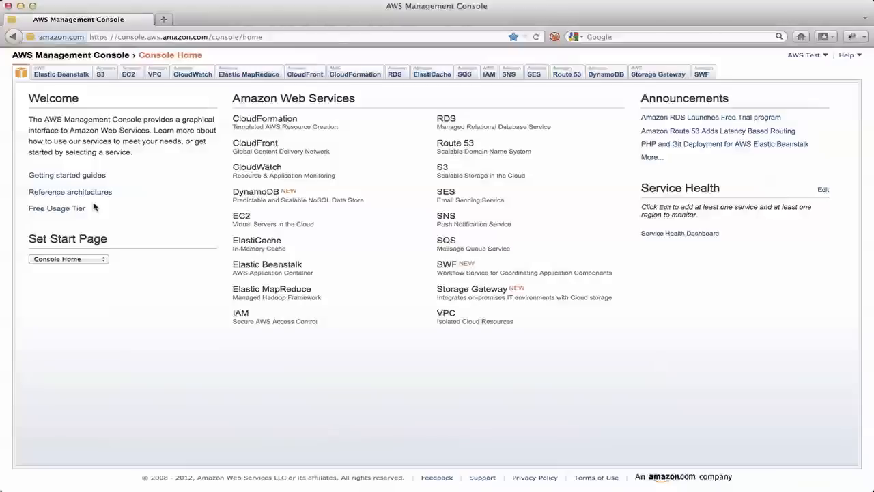
mouse_move(355, 239)
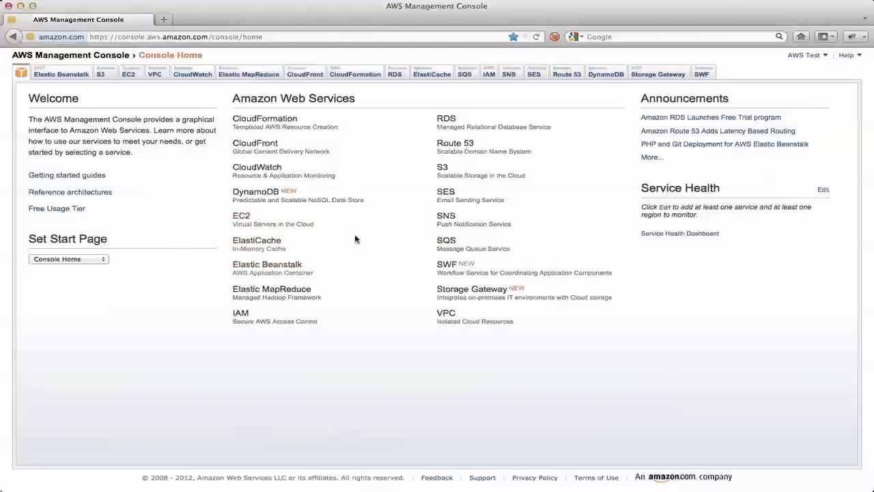
In S3, create a bucket named aws-test-99 in the US Standard region.
left_click(101, 73)
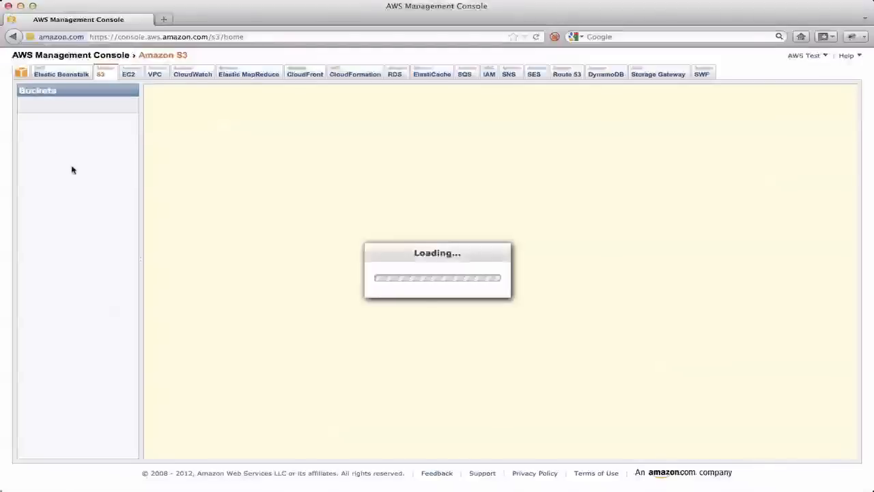
left_click(59, 104)
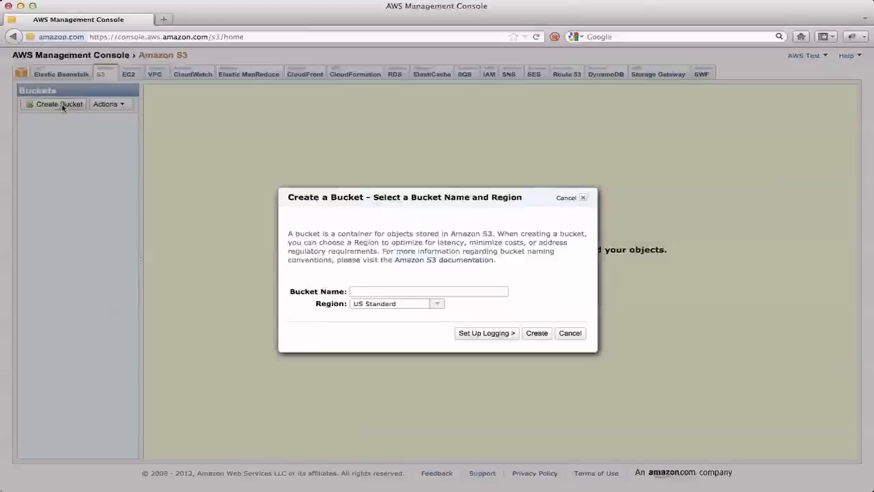
left_click(429, 291)
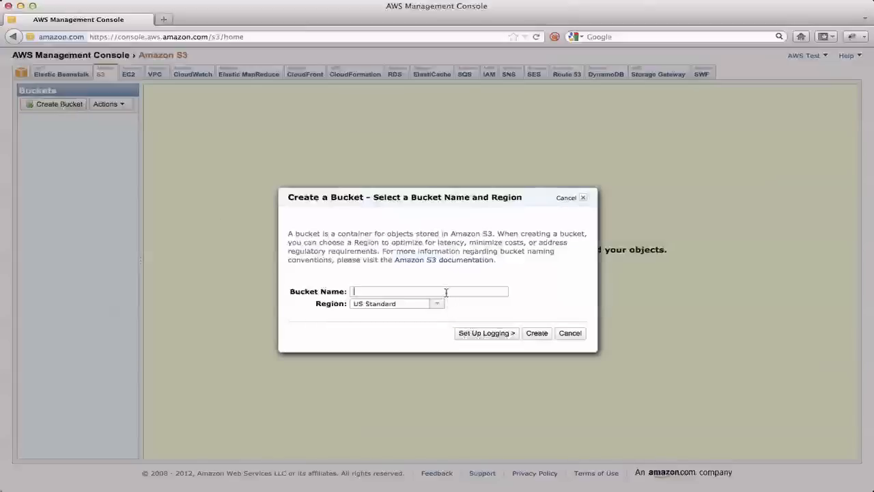
type("aws-test-99")
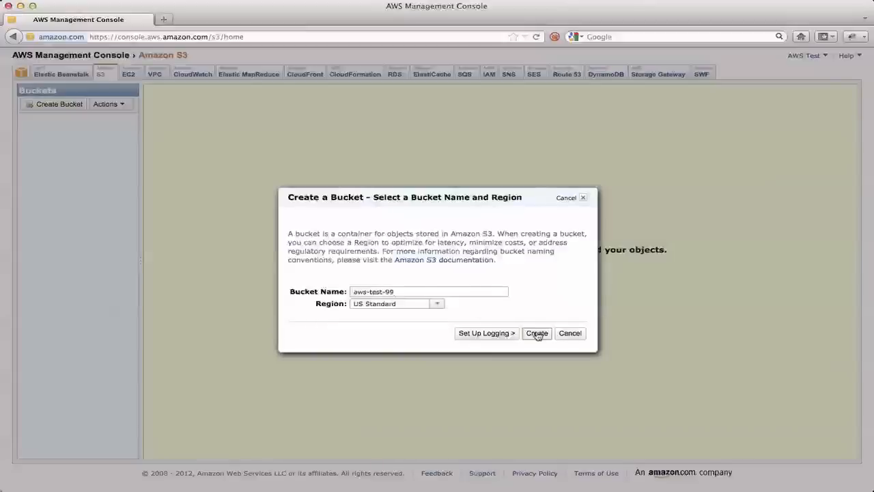
left_click(537, 333)
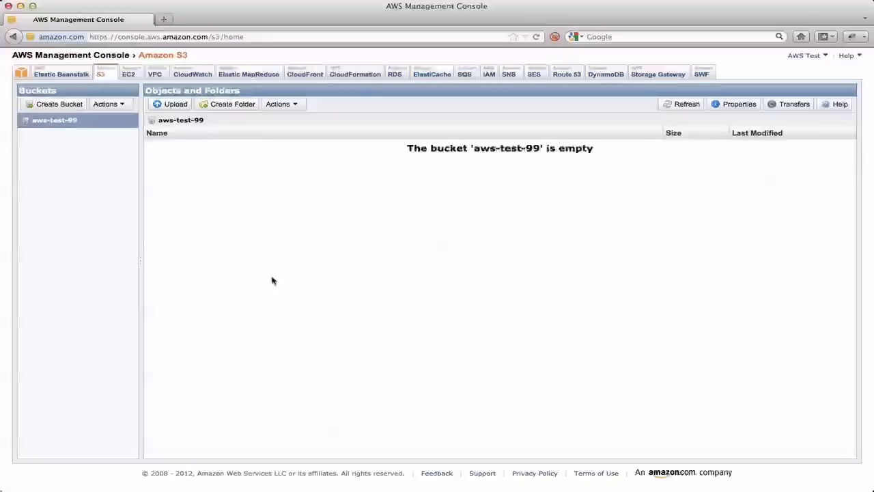
mouse_move(105, 232)
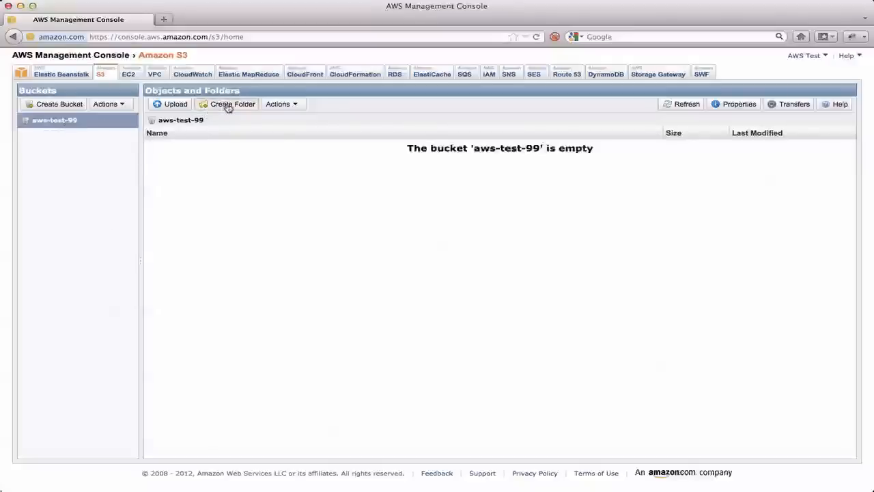
Create job, logs and results folders inside the aws-test-99 bucket.
left_click(232, 104)
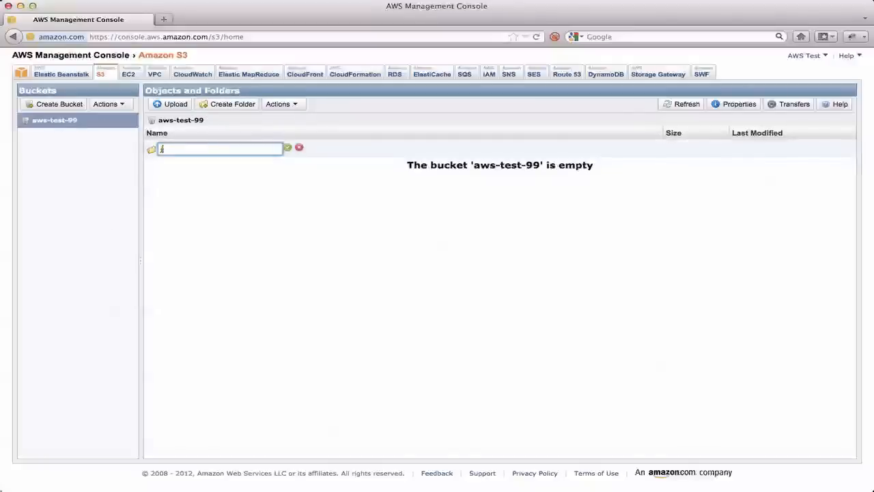
left_click(287, 148)
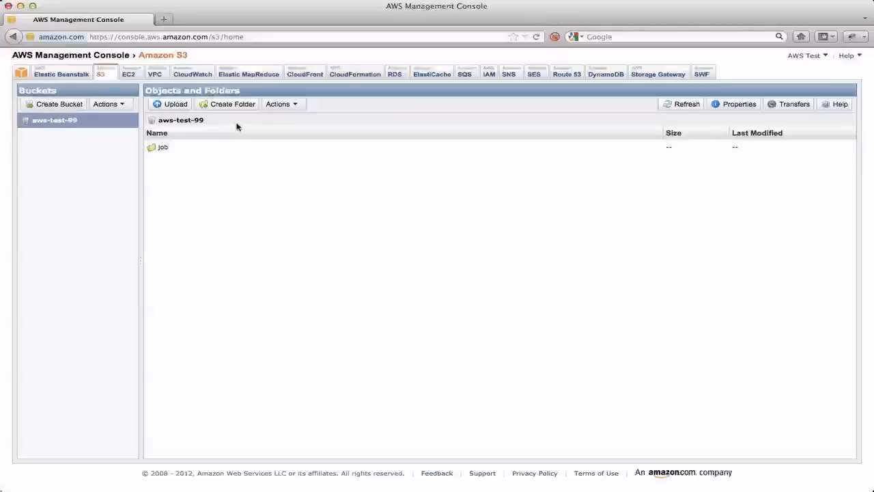
left_click(232, 104)
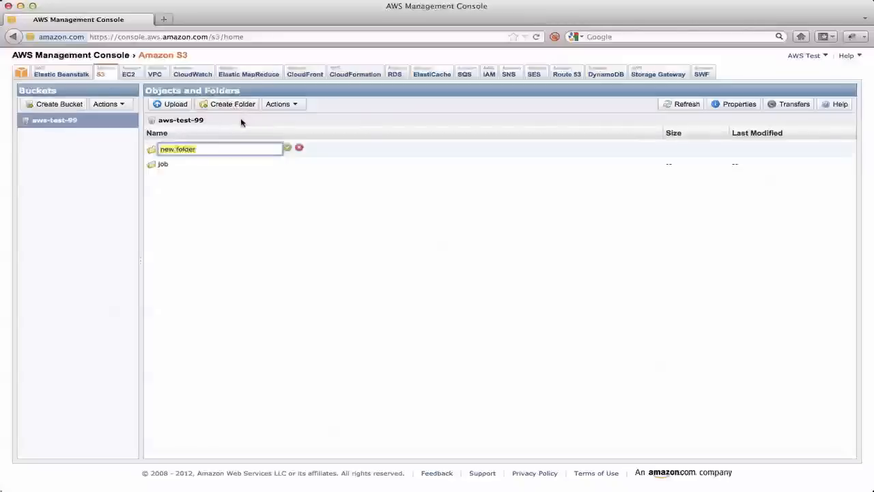
left_click(287, 148)
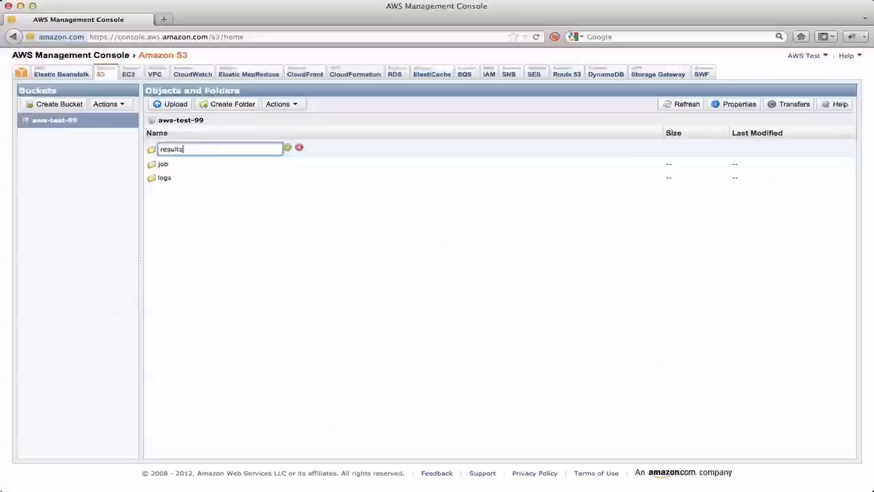
left_click(286, 148)
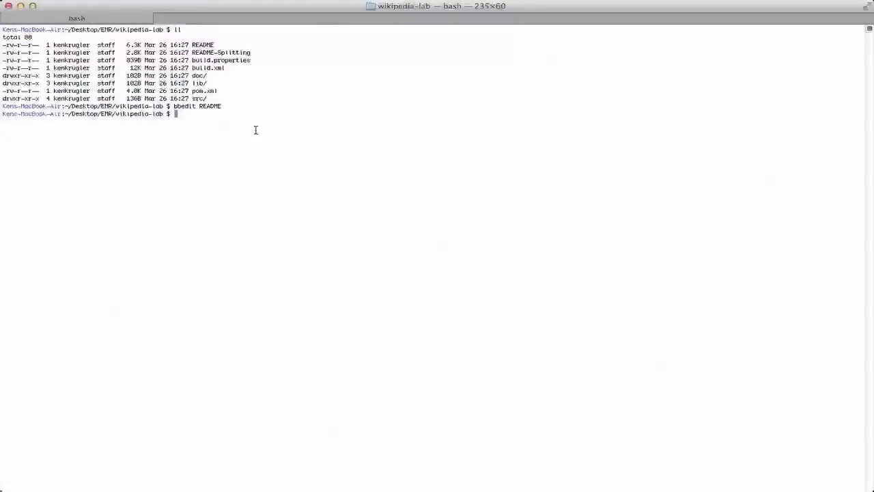
Run 'ant clean job' to build wikipedia-ngrams-job.jar.
type("ant clean job")
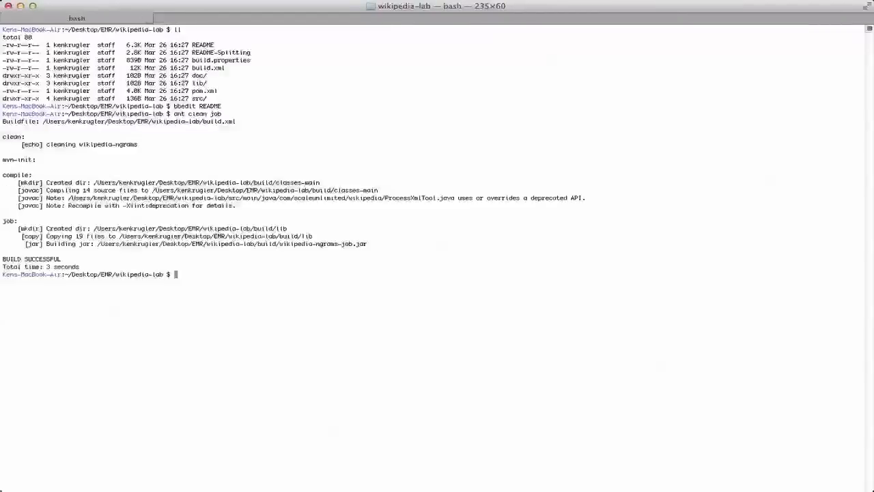
mouse_move(60, 341)
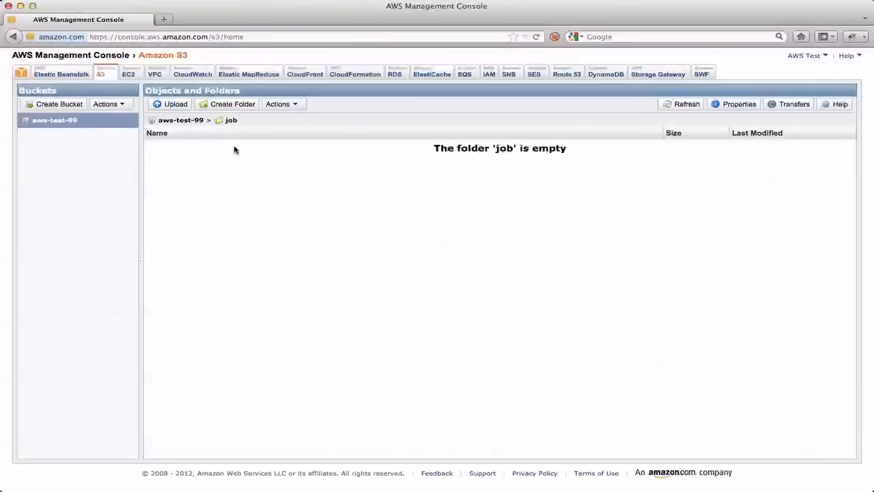
Upload wikipedia-ngrams-job.jar from wikipedia-lab/build into the bucket's job folder.
left_click(171, 104)
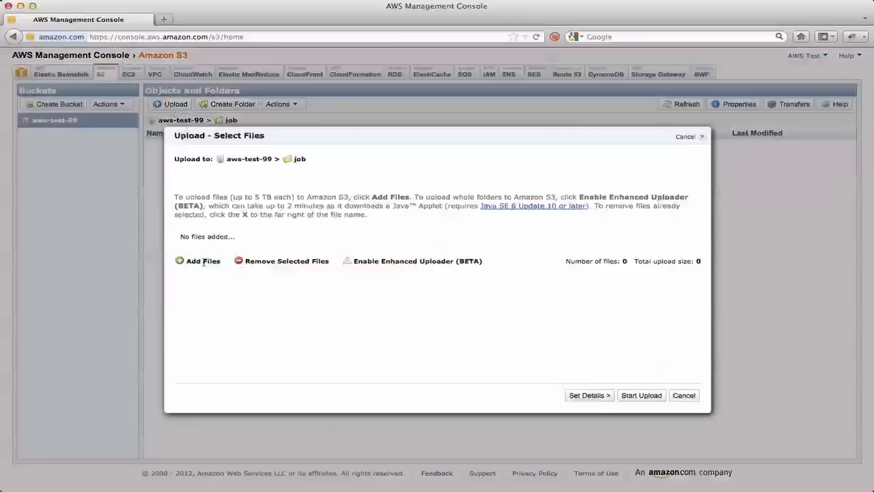
left_click(196, 261)
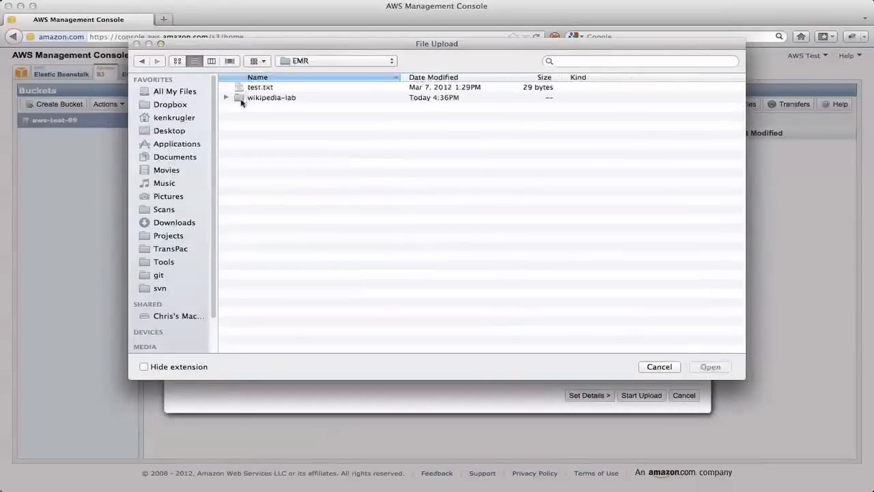
double_click(271, 96)
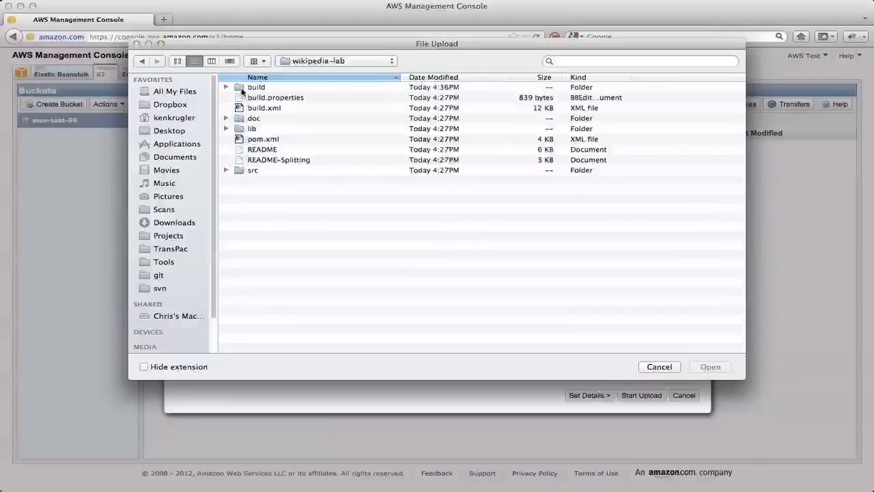
double_click(256, 88)
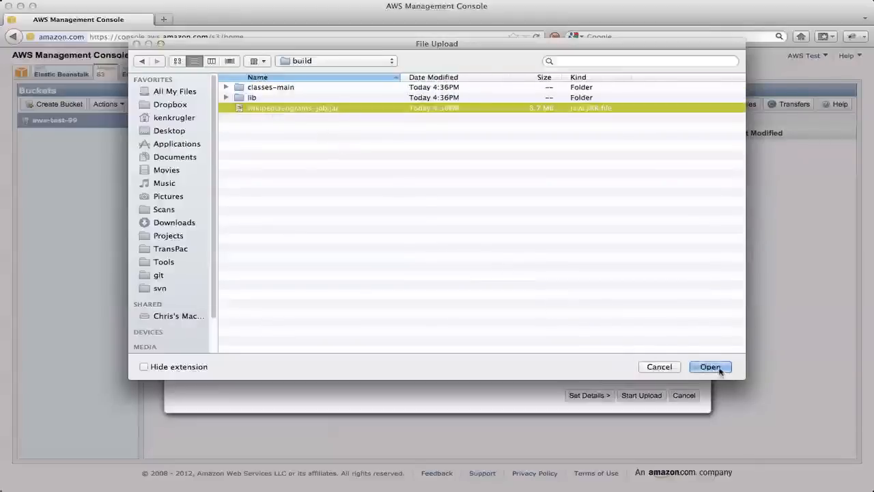
left_click(710, 366)
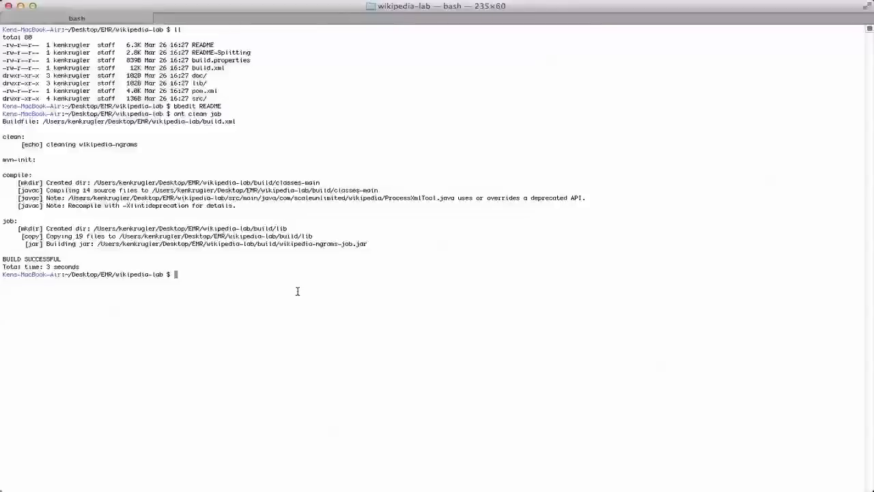
Run the job jar locally with Hadoop on enwiki-split.xml, writing output to build/test.
type("hadoop jar build/wikipedia-ngrams-job.jar -inputfile src/test/resources/enwiki-split.xml -outputdir build/test")
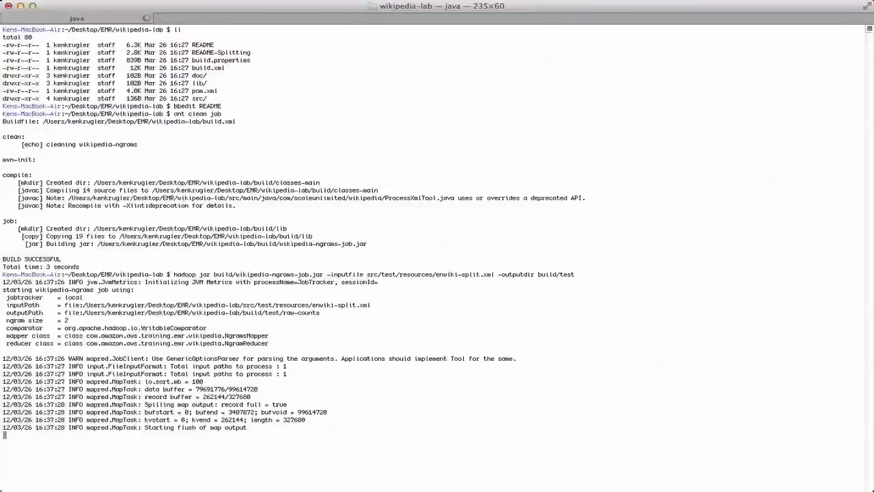
scroll("down", 3)
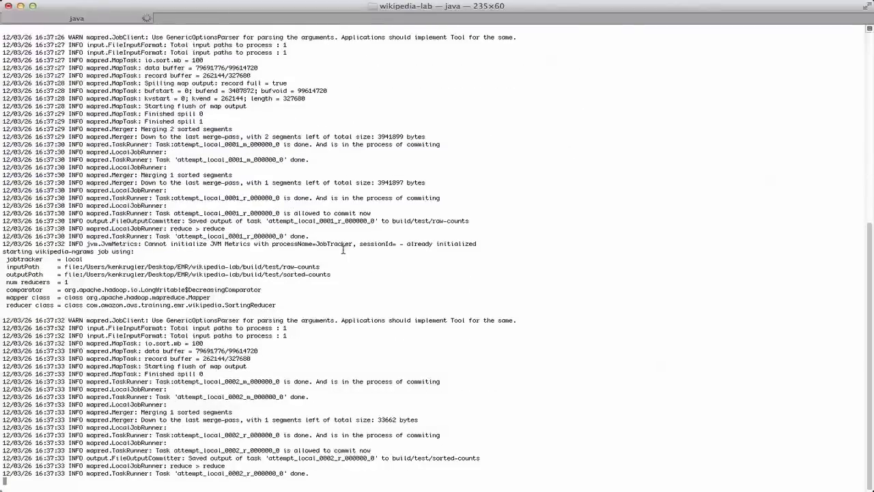
mouse_move(399, 253)
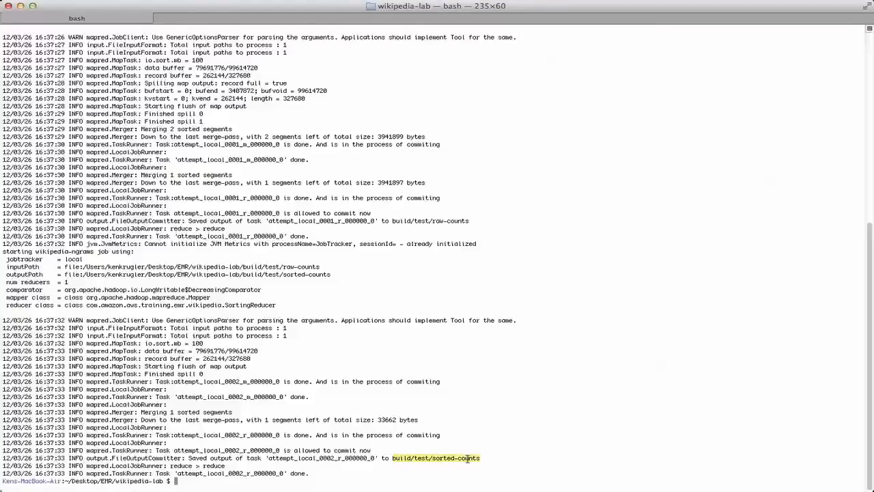
List build/test/sorted-counts/ and view the part-00000 file with more.
type("ll build/test/sorted-counts/")
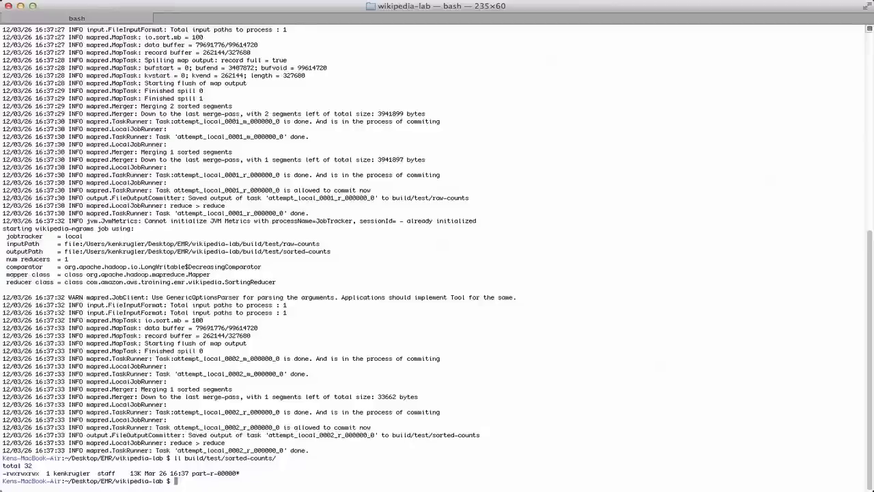
type("mo")
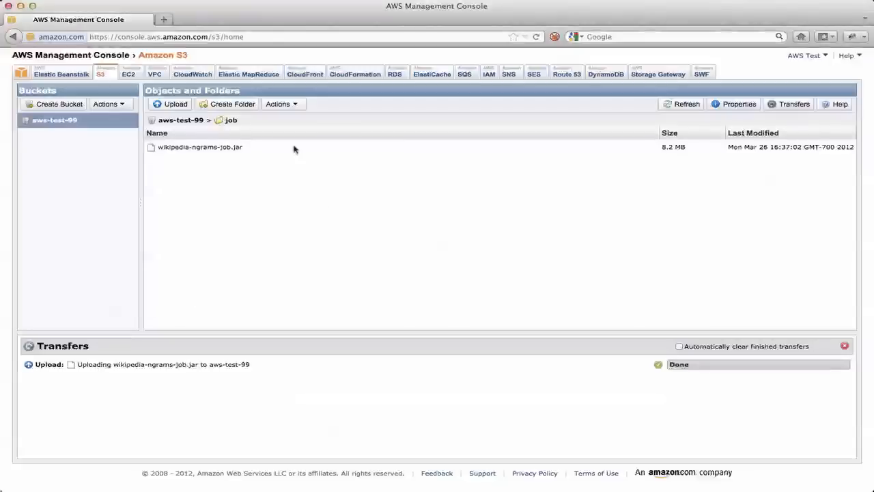
In Elastic MapReduce, create a job flow named Wikipedia Lab running a Custom JAR and continue.
left_click(248, 73)
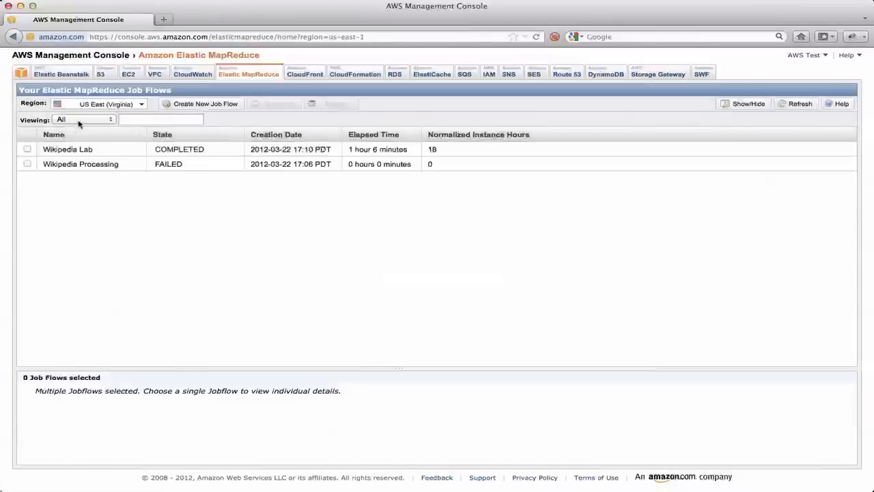
left_click(82, 118)
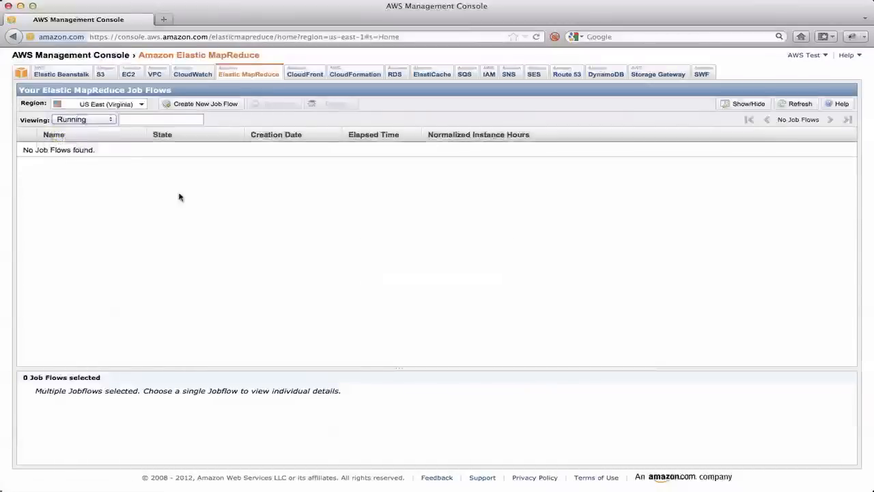
left_click(199, 104)
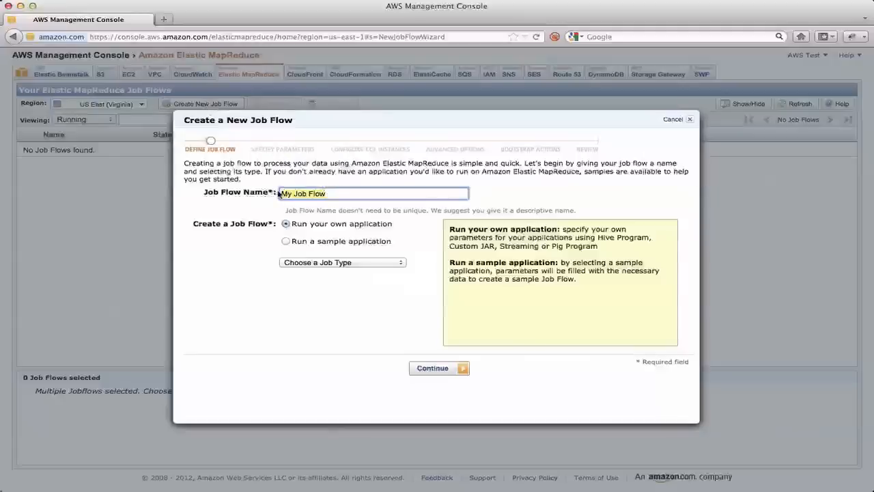
type("Wikipedia La")
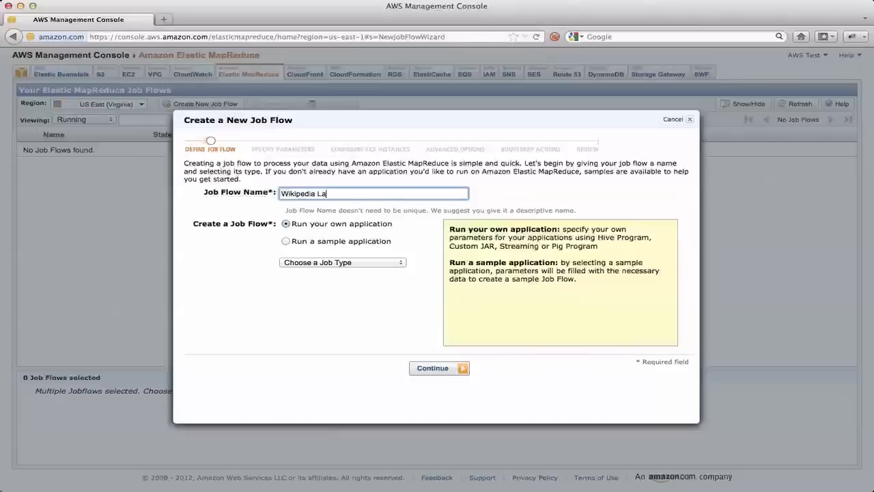
type("b")
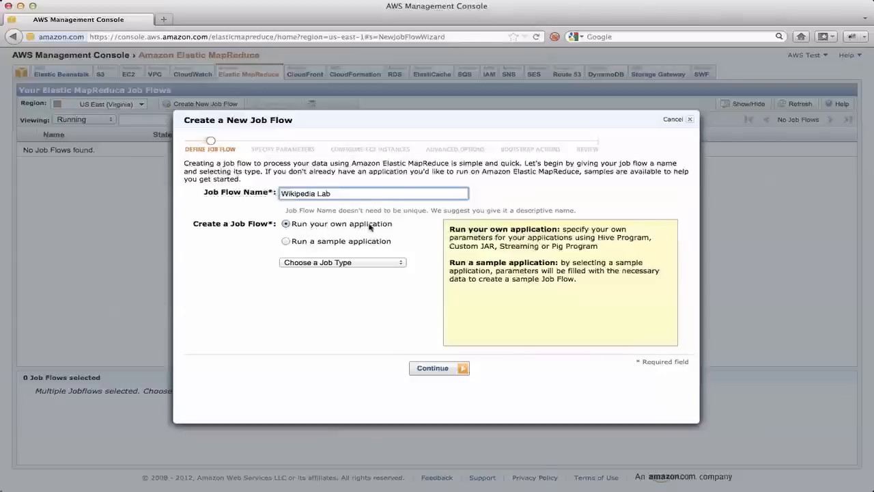
left_click(341, 262)
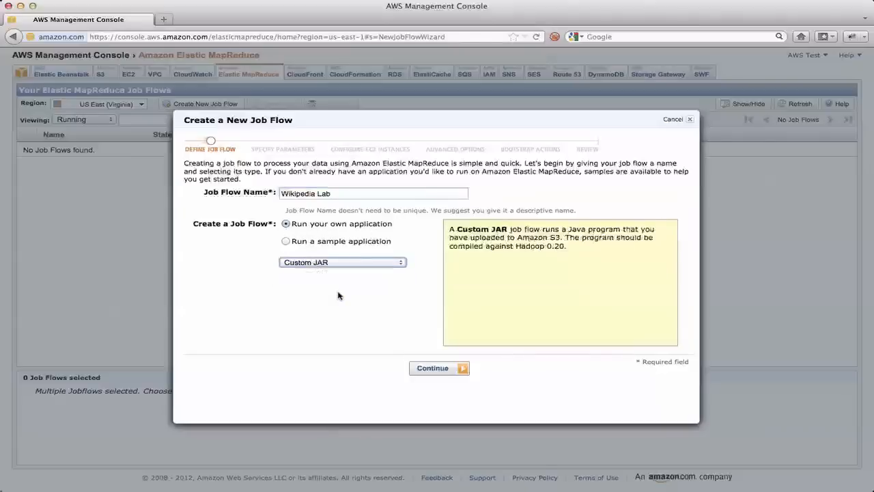
left_click(440, 369)
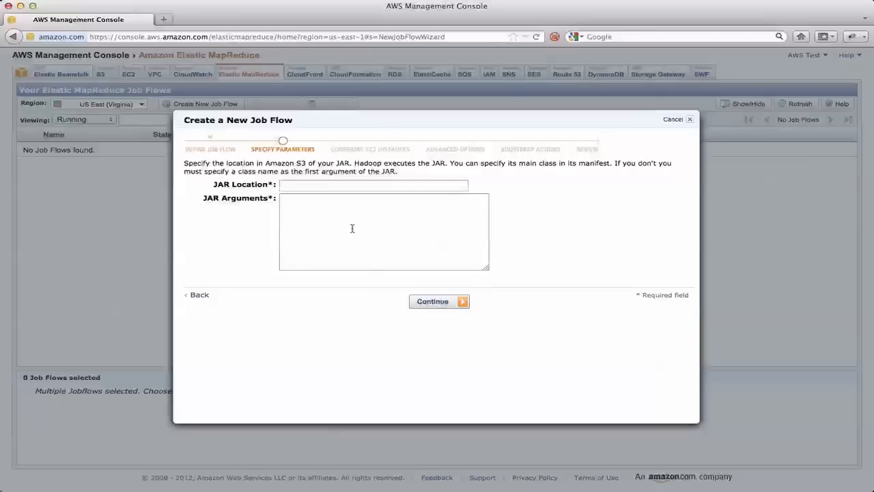
Set JAR Location to s3n://aws-test-99/job/wikipedia-ngrams-job.jar.
left_click(374, 184)
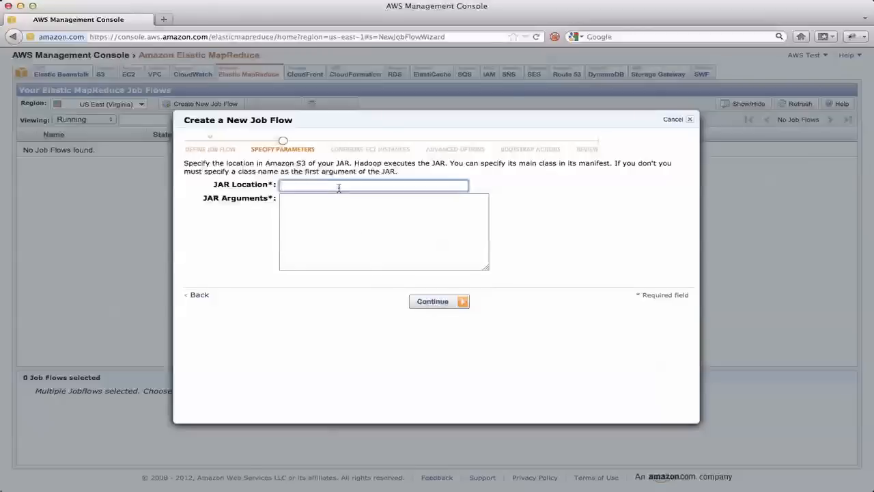
type("aws-test-99")
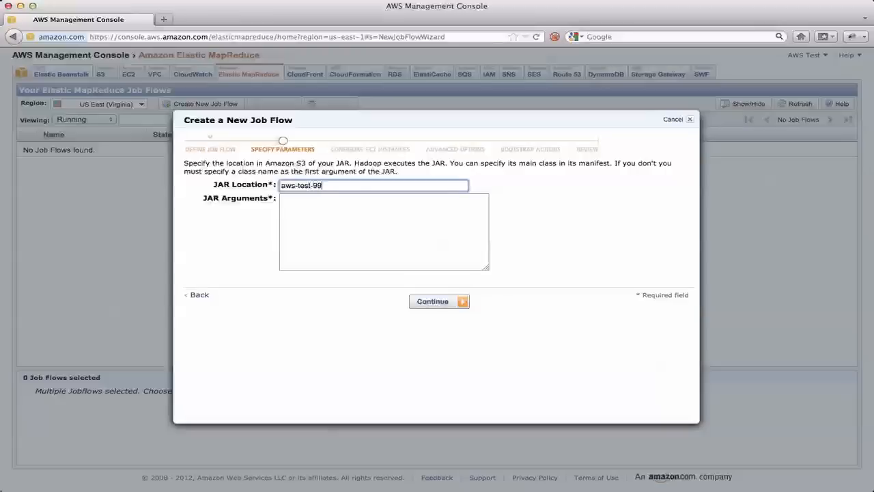
type("/job/")
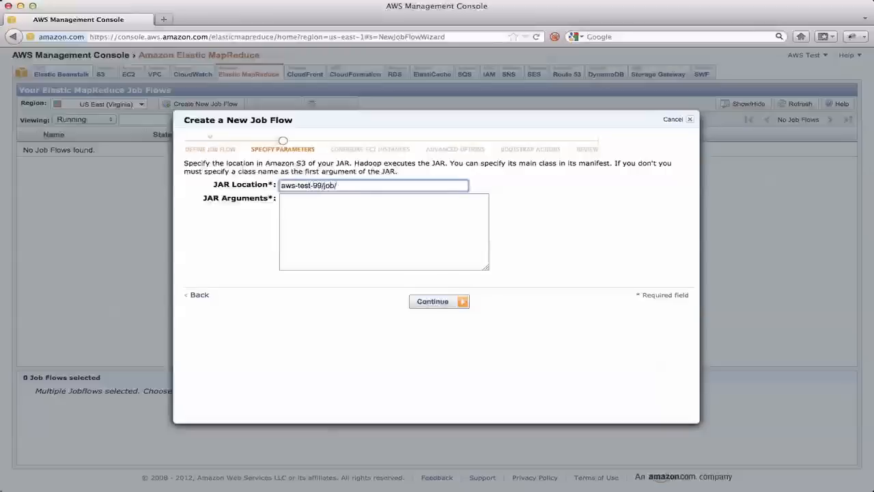
type("wikipedia-ngrams-")
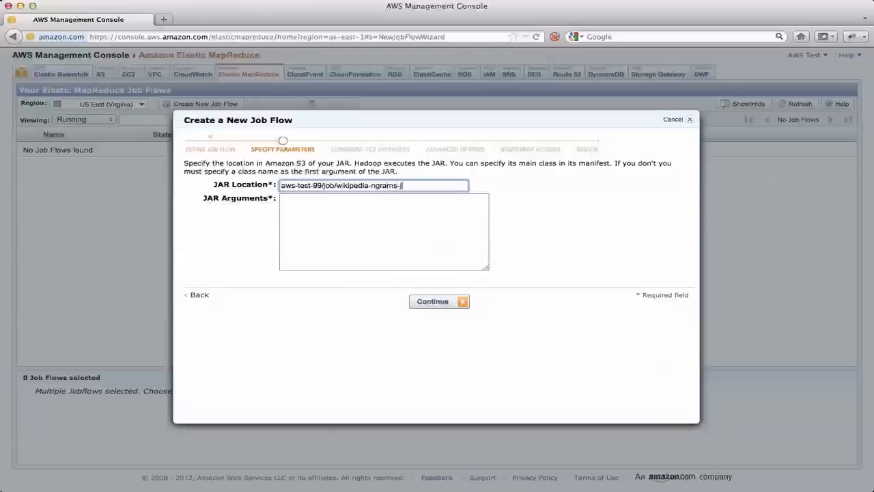
type("job.jar")
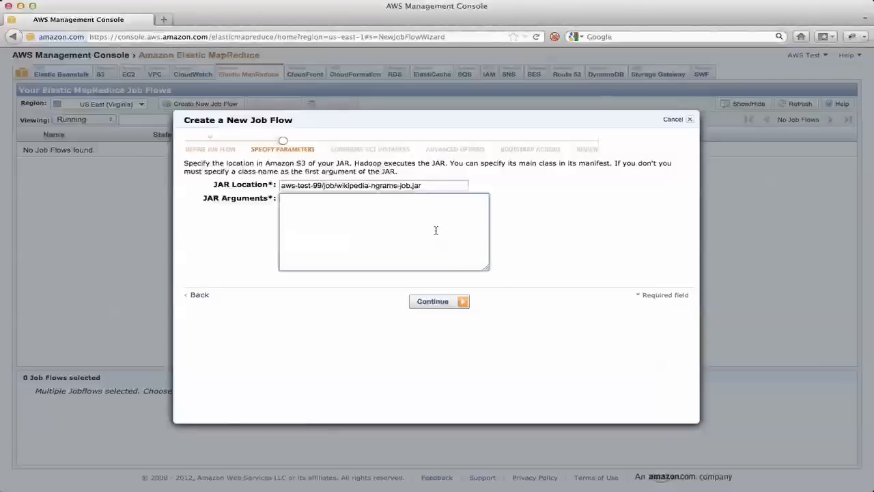
Enter the input, output, percent and reducer arguments with aws-test-99 as the output bucket, then continue.
type("-inputfile s3n://datasets.elasticmapreduce/wikipediaxml/part-100.xml -outputdir s3n://<my bucket>/results -percent 10 -numreducers 1")
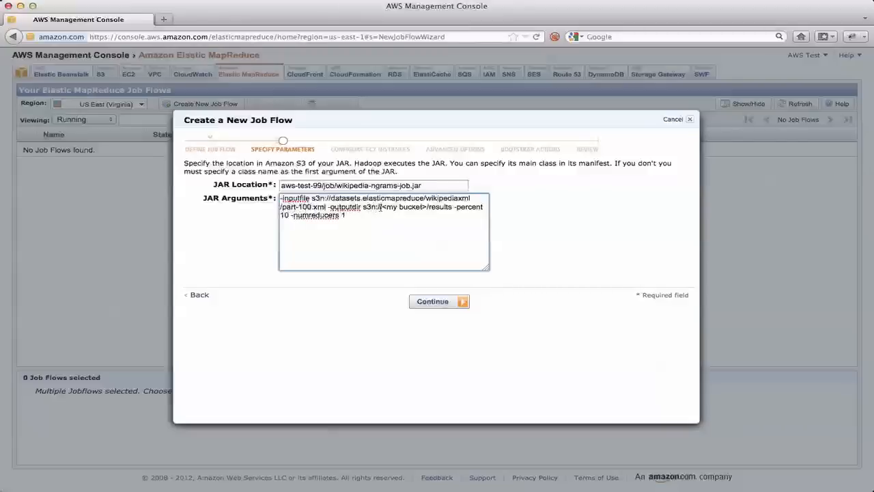
double_click(393, 207)
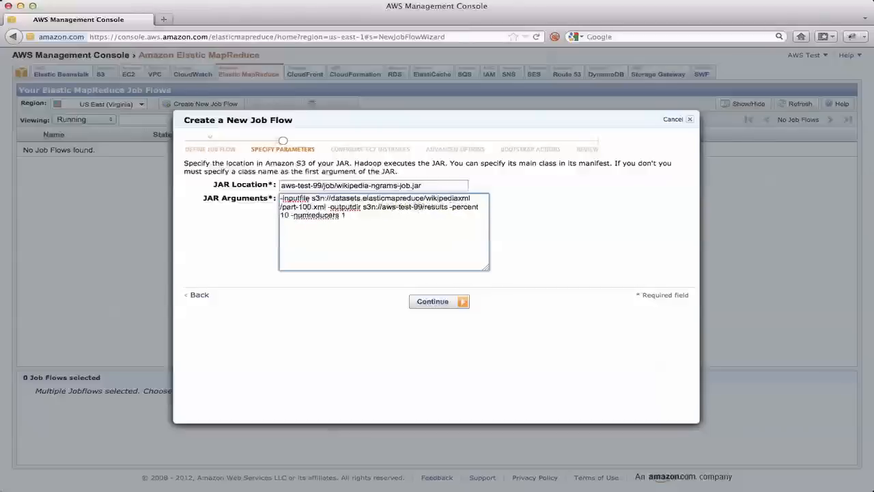
double_click(437, 207)
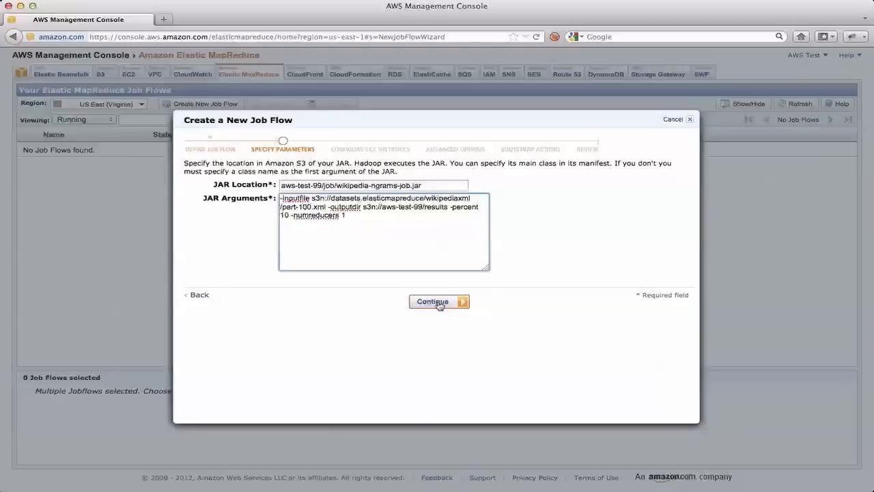
left_click(439, 301)
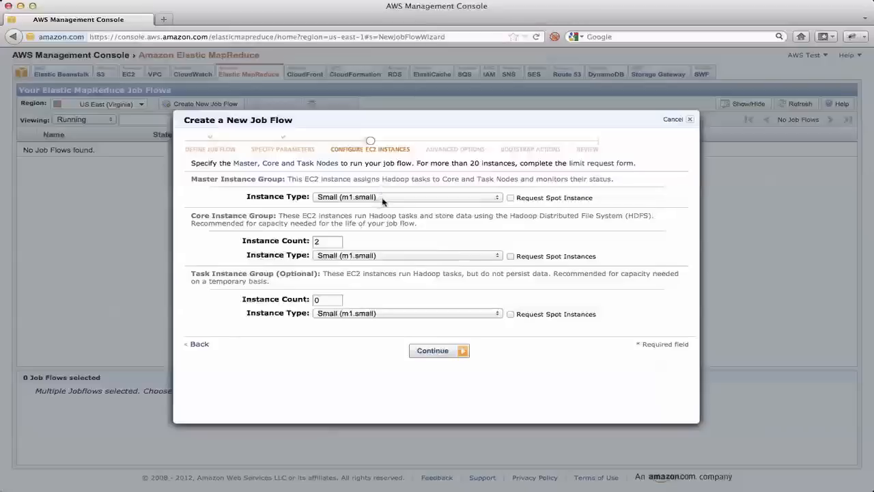
Set the Core Instance Type to Large (m1.large) and continue to advanced options.
left_click(407, 255)
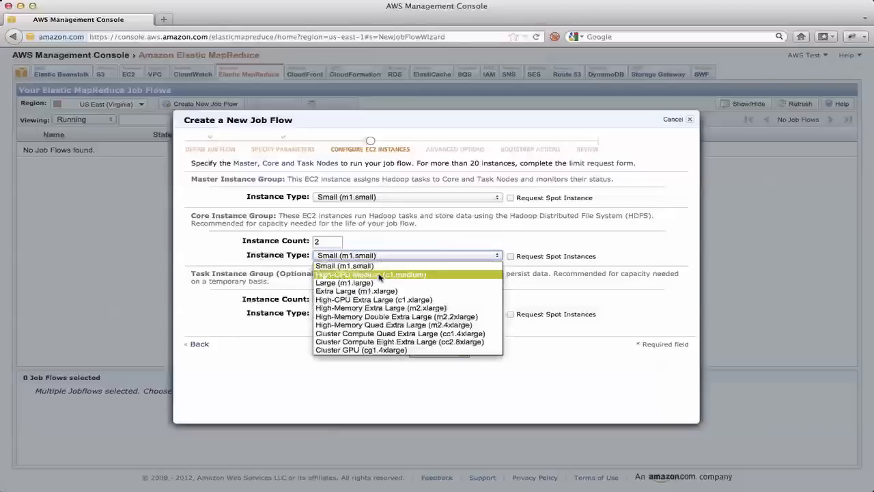
left_click(344, 282)
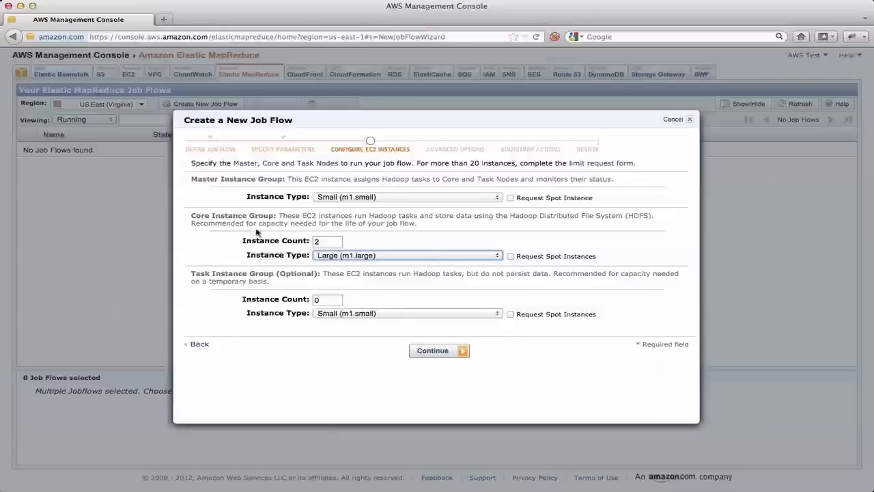
mouse_move(238, 238)
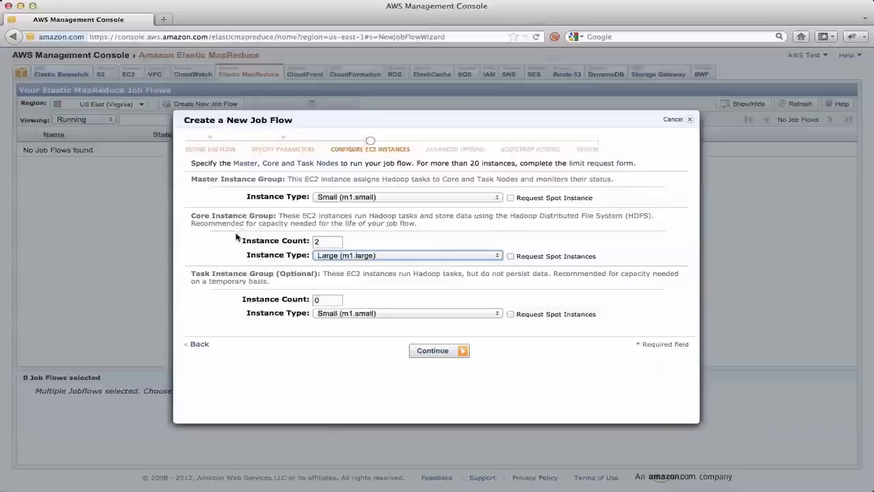
left_click(437, 349)
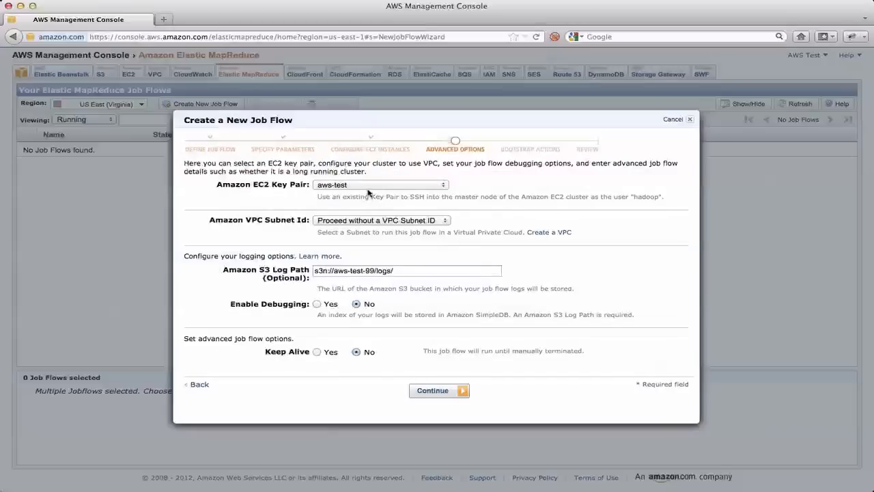
Keep key pair aws-test and log path s3n://aws-test-99/logs/, Keep Alive No, and continue to bootstrap actions.
left_click(379, 185)
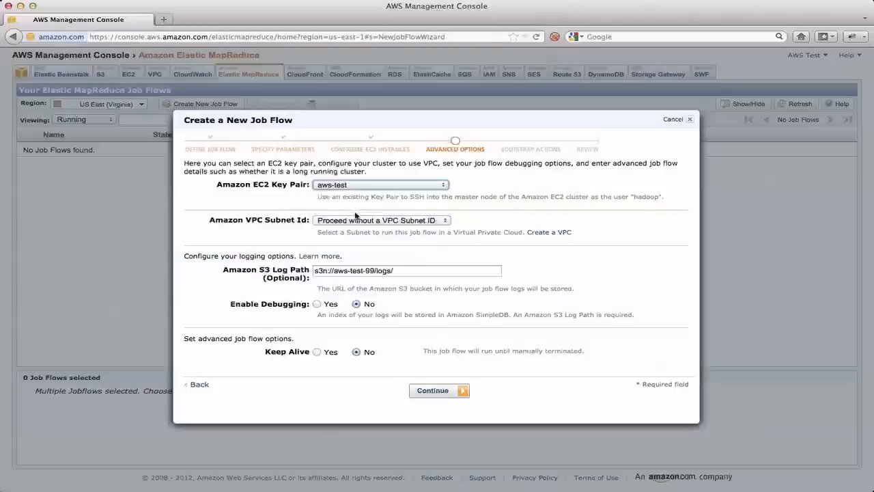
mouse_move(357, 263)
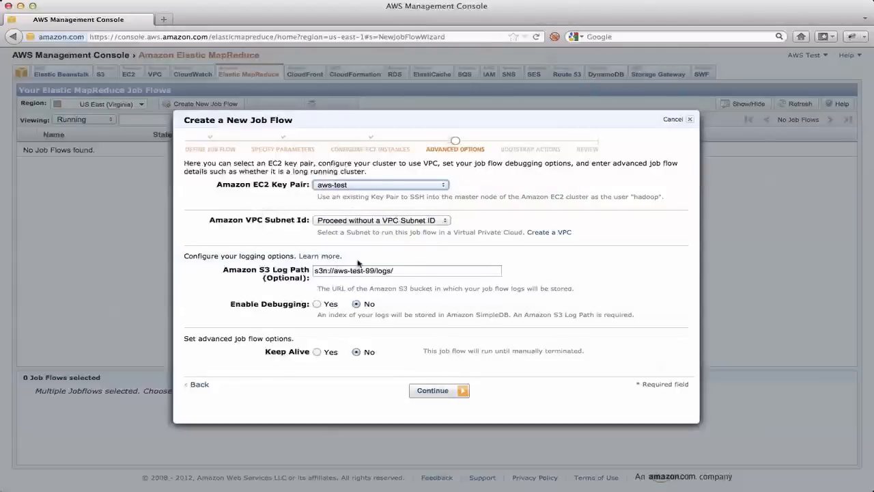
left_click(407, 271)
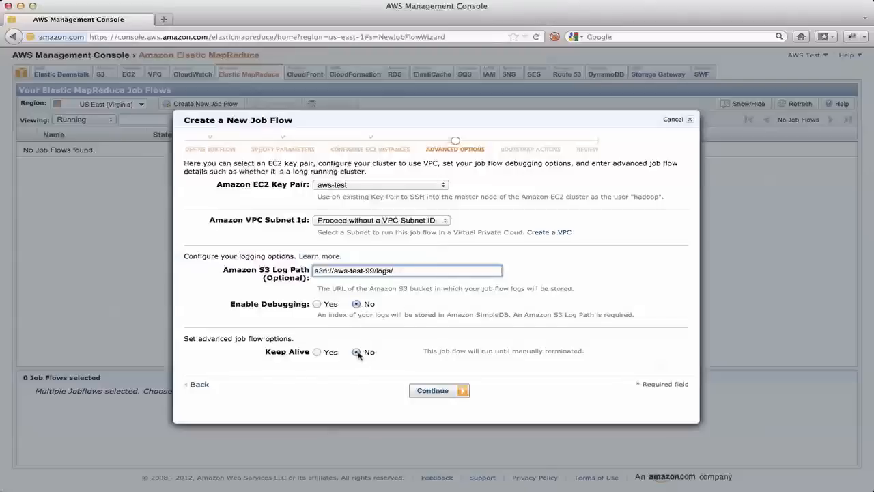
left_click(440, 391)
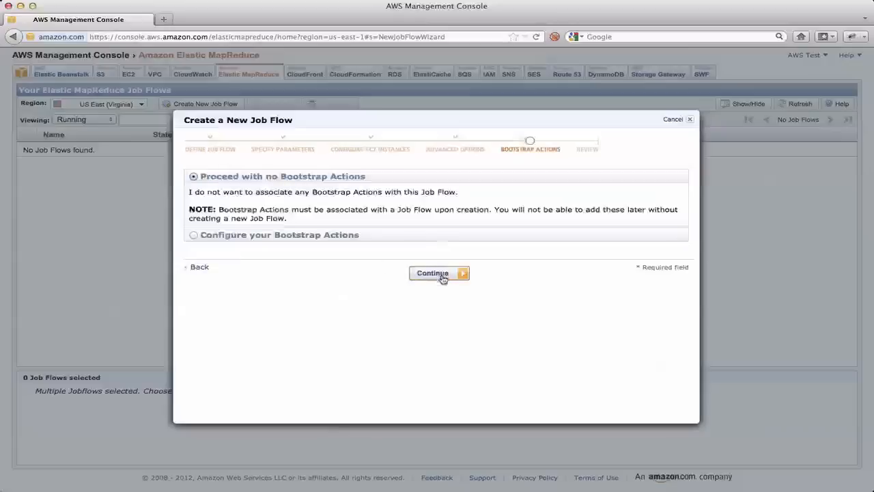
Proceed with no bootstrap actions, review the summary and create the Wikipedia Lab job flow.
left_click(431, 273)
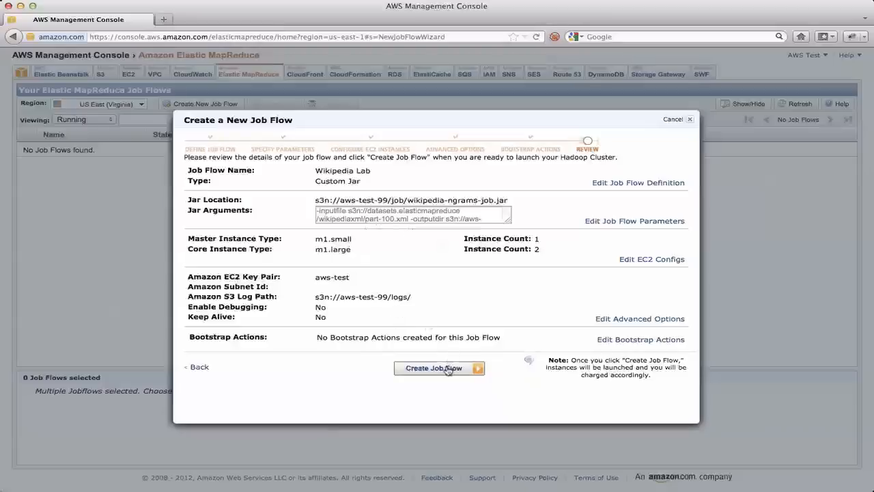
left_click(434, 369)
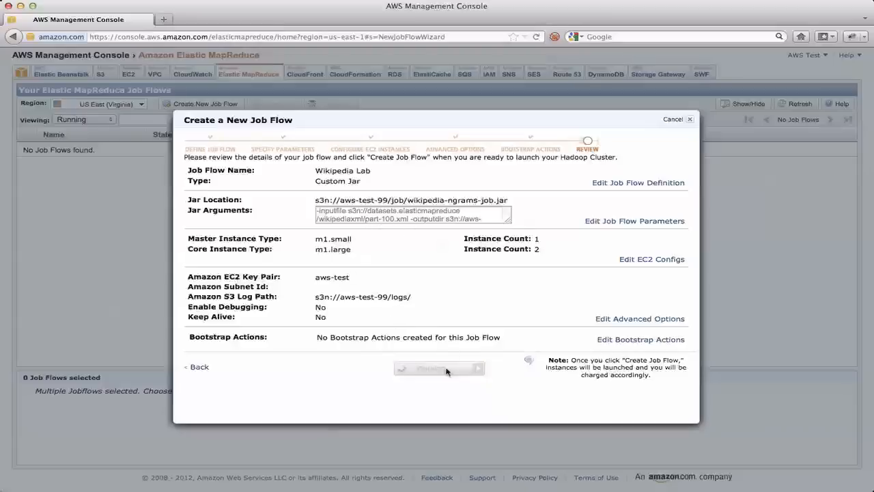
left_click(440, 369)
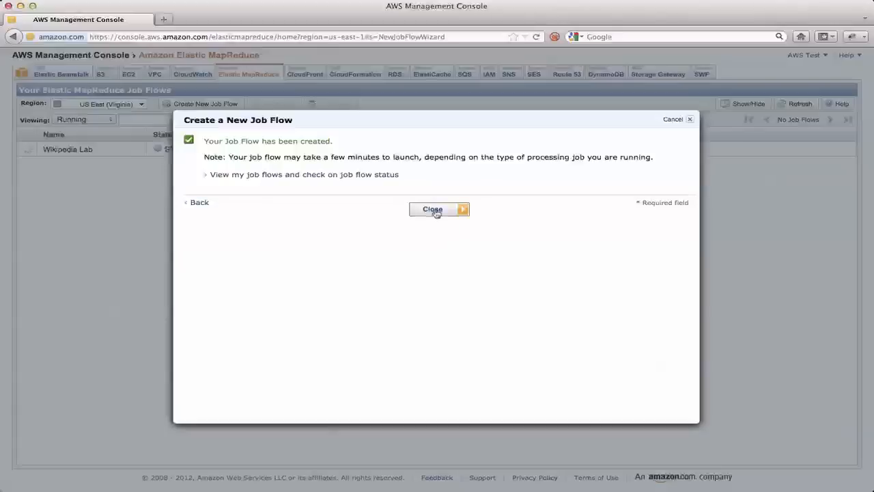
Dismiss the job-flow-created confirmation so Wikipedia Lab shows as STARTING in the list.
left_click(440, 209)
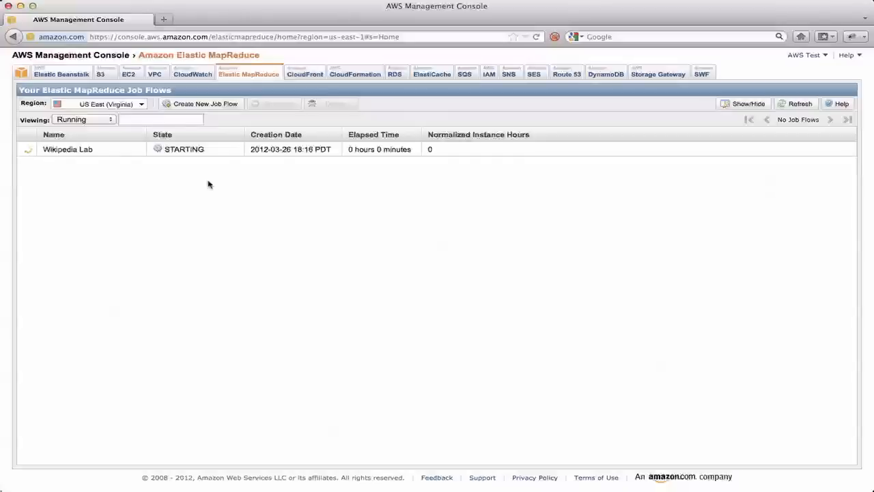
mouse_move(372, 161)
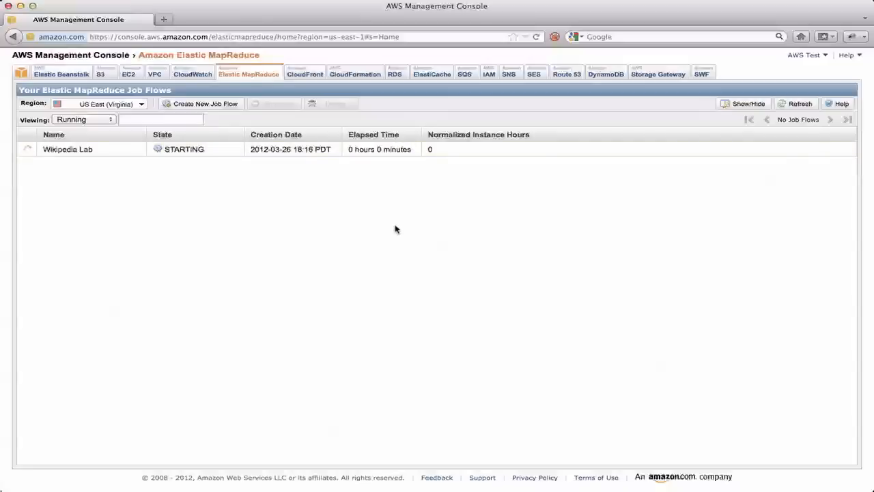
mouse_move(347, 212)
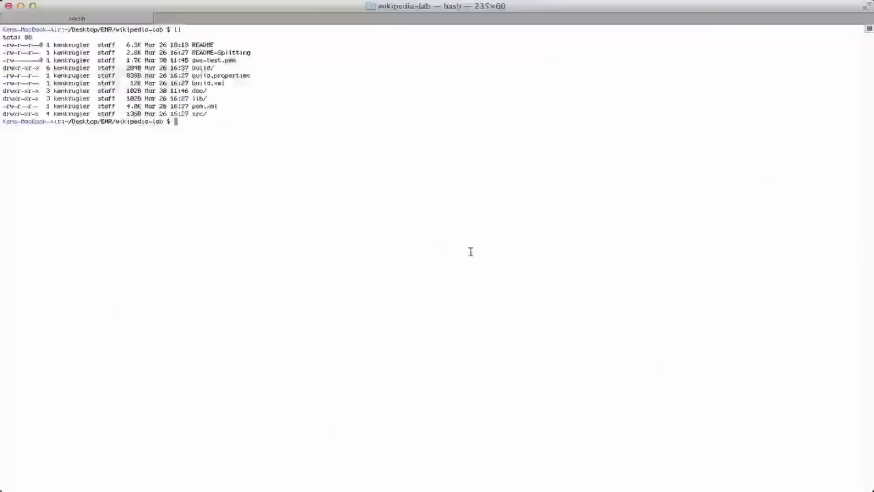
double_click(213, 60)
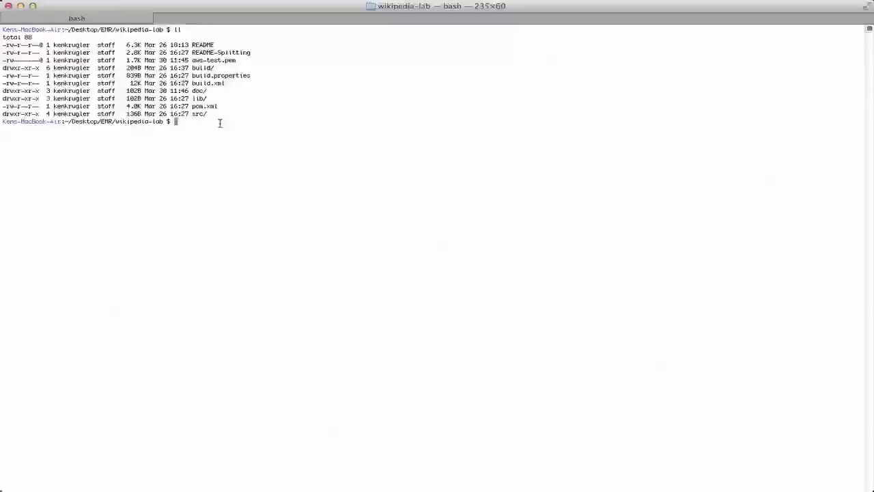
type("ssh -i")
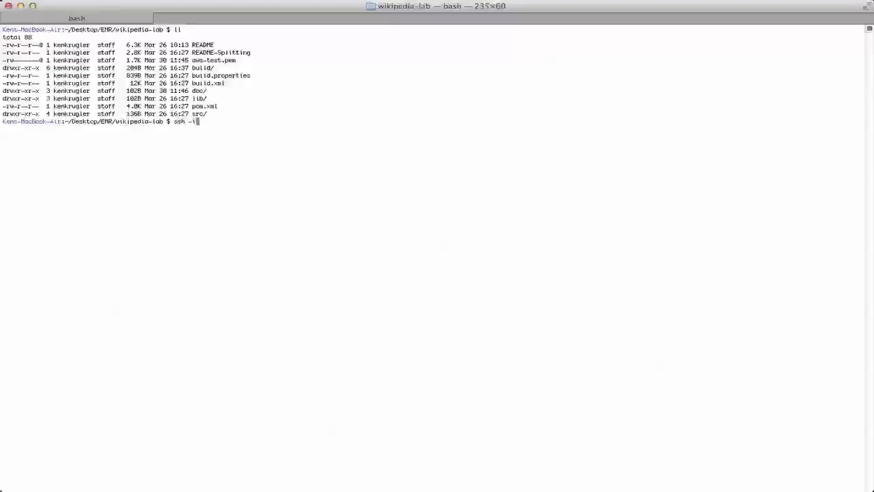
type("aws-test.pem -ND")
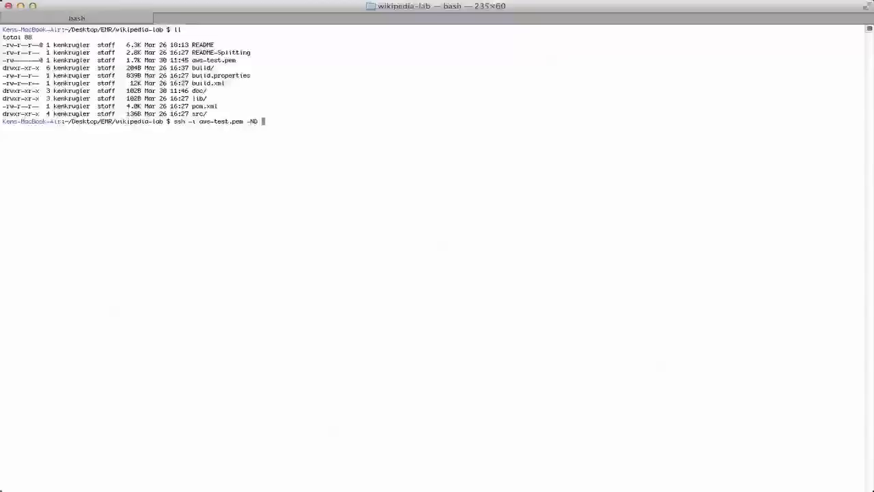
type("6")
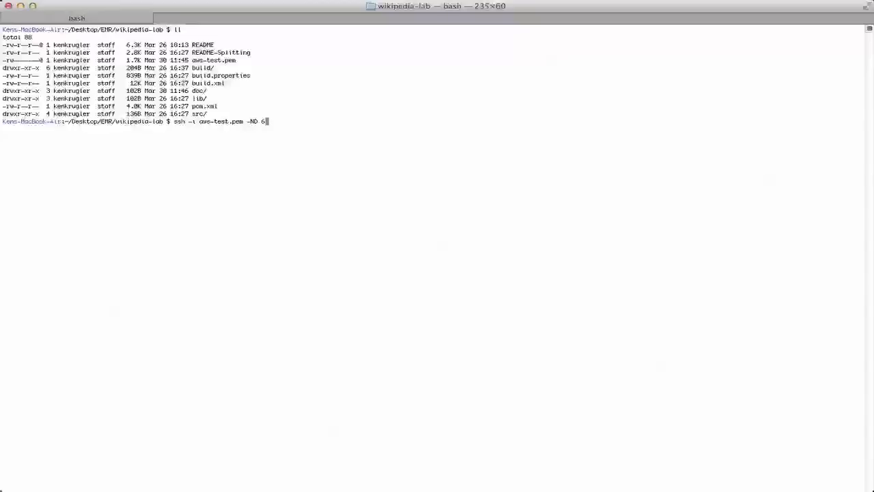
type("666 h")
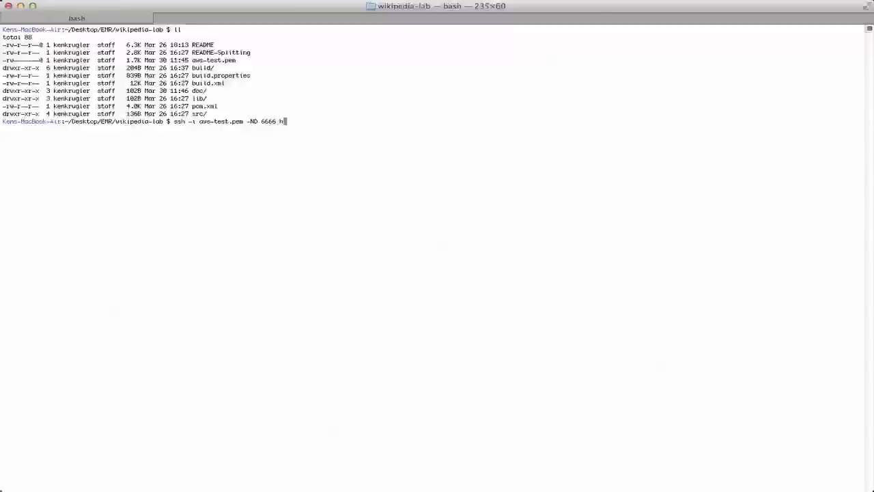
type("adoop")
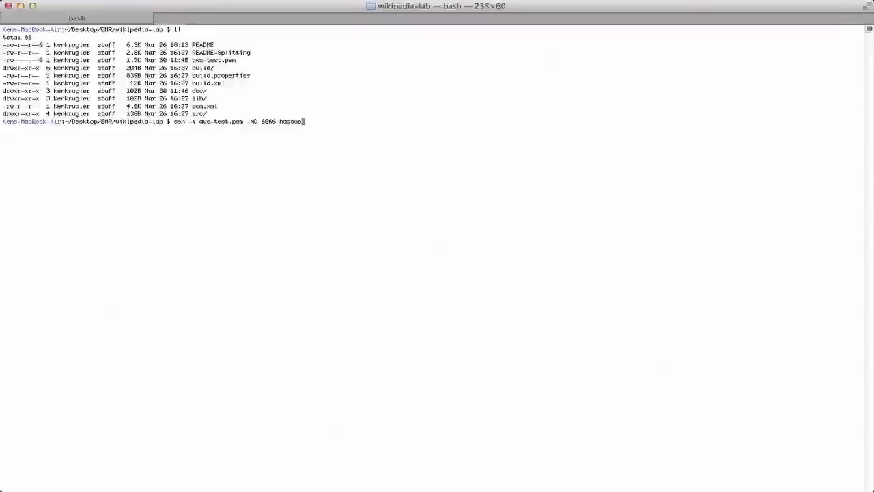
type("@ec2-23-20-187-89.compute-1.amazonaws.com")
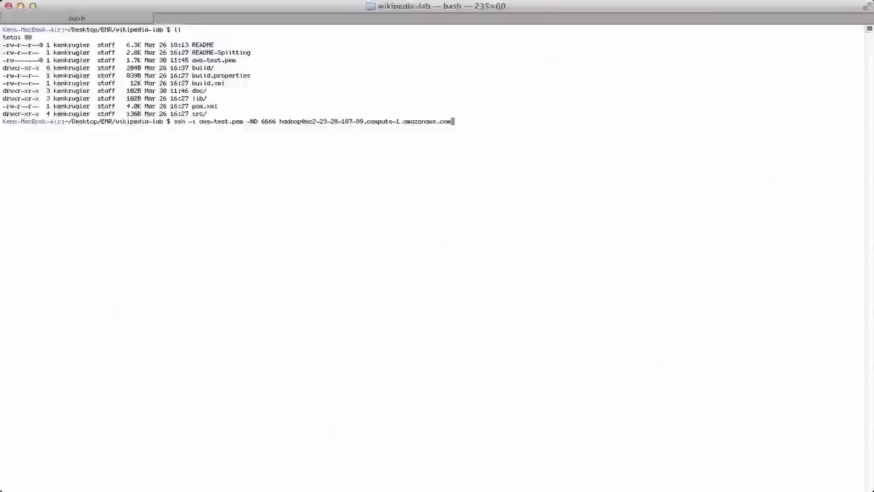
key("Return")
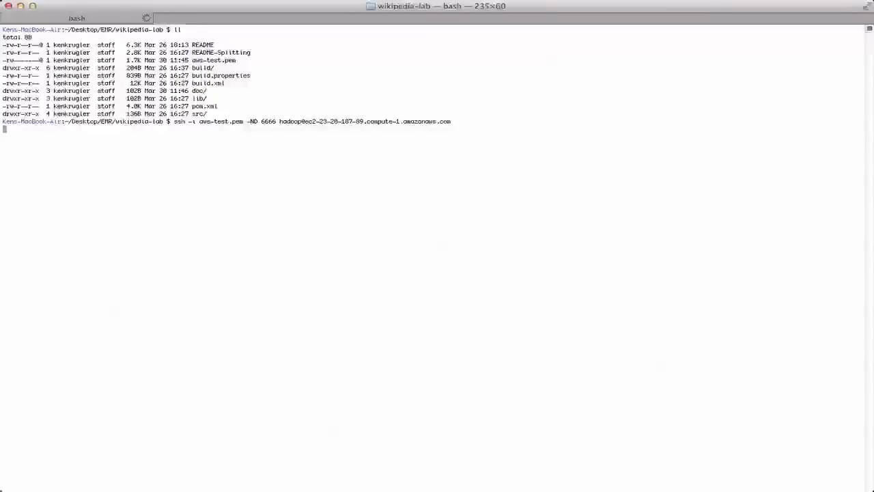
Answer yes to trust the master node's host key so the tunnel opens.
type("yes/no)? yes")
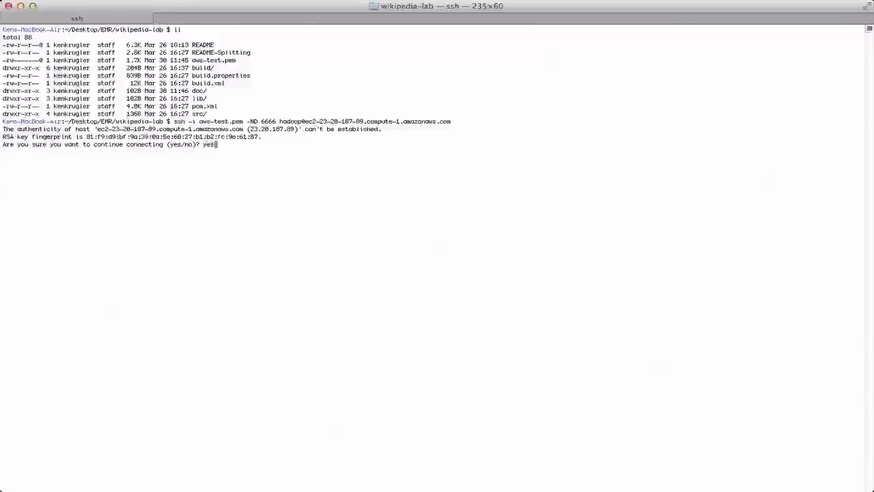
key("enter")
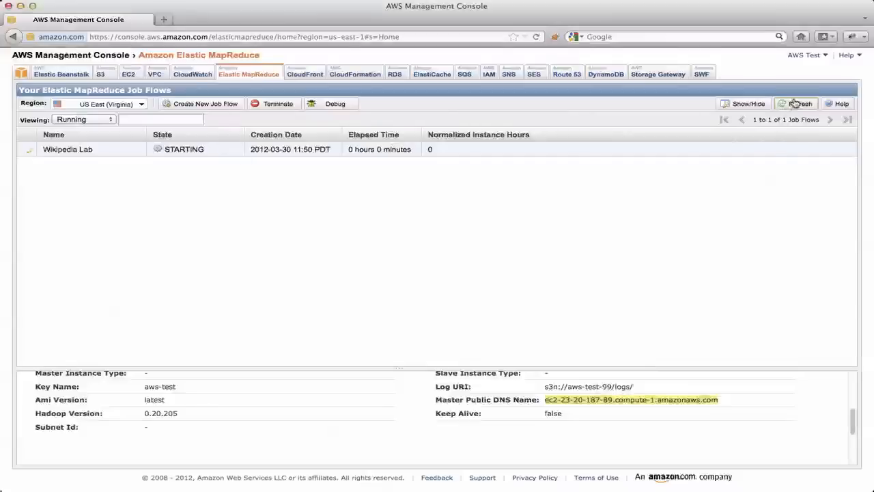
Refresh the Elastic MapReduce job flow list so Wikipedia Lab shows RUNNING.
left_click(800, 104)
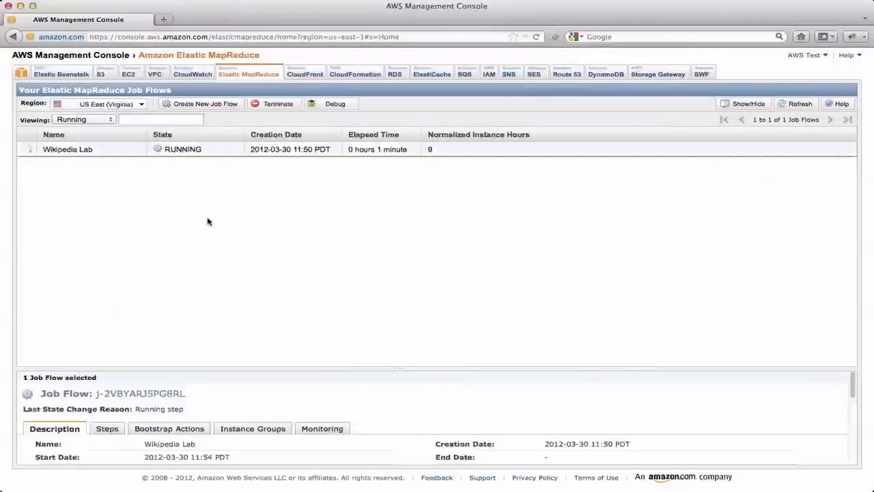
mouse_move(221, 235)
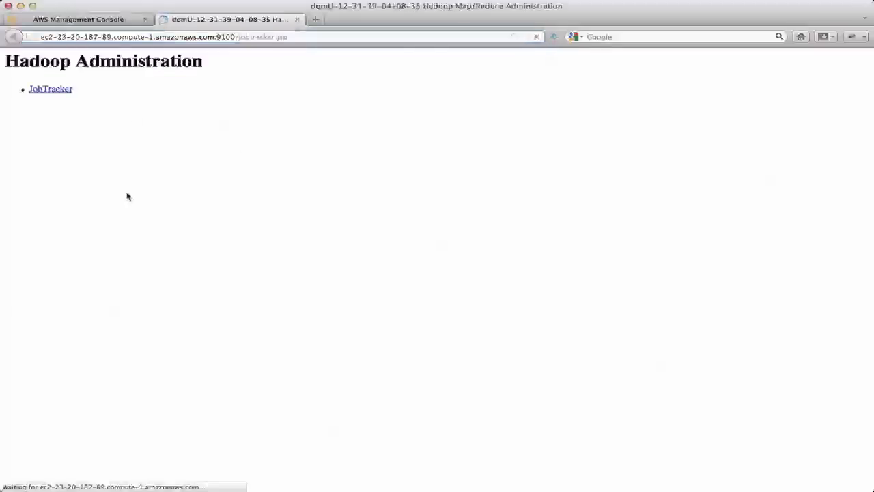
Bring up the JobTracker status page and the running wikipedia ngrams job's details.
left_click(51, 89)
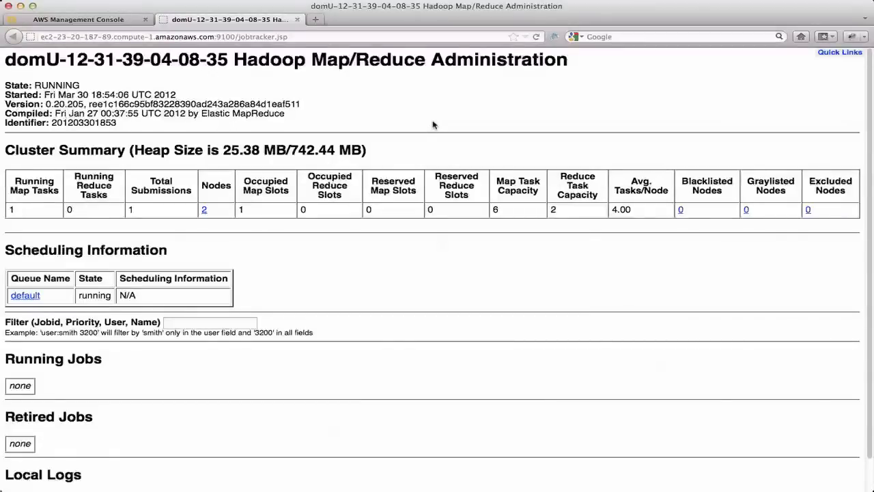
mouse_move(439, 125)
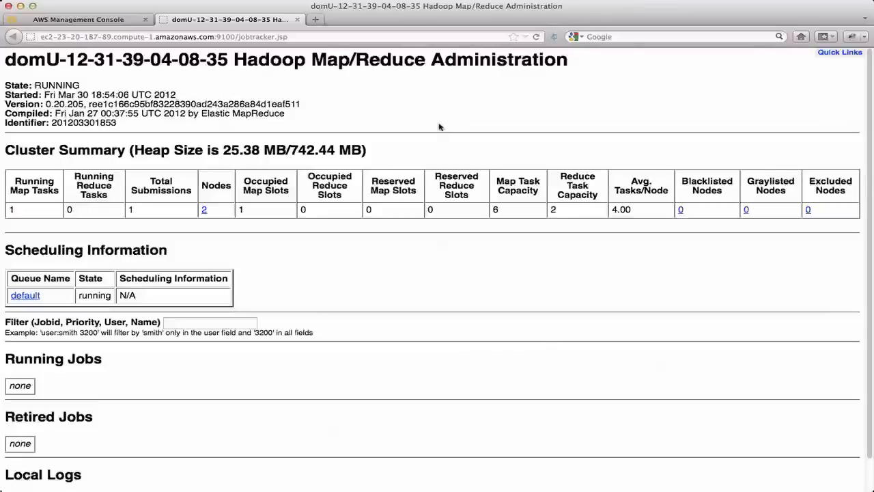
mouse_move(394, 109)
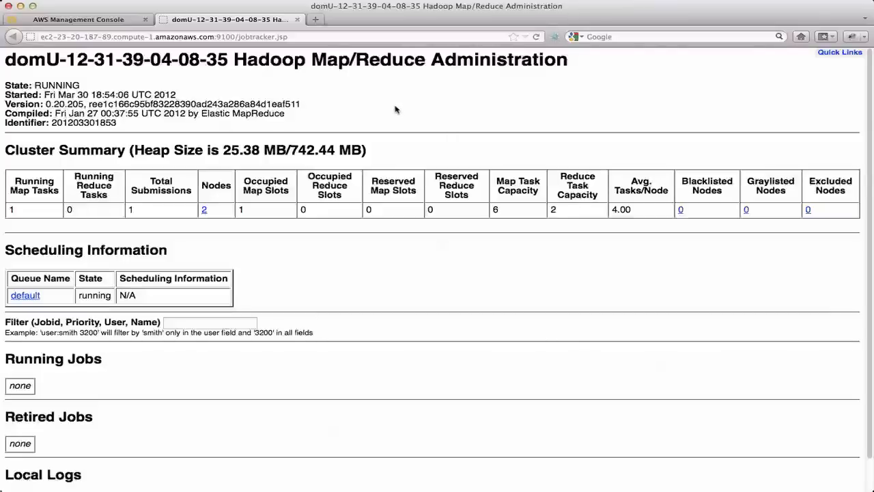
mouse_move(313, 306)
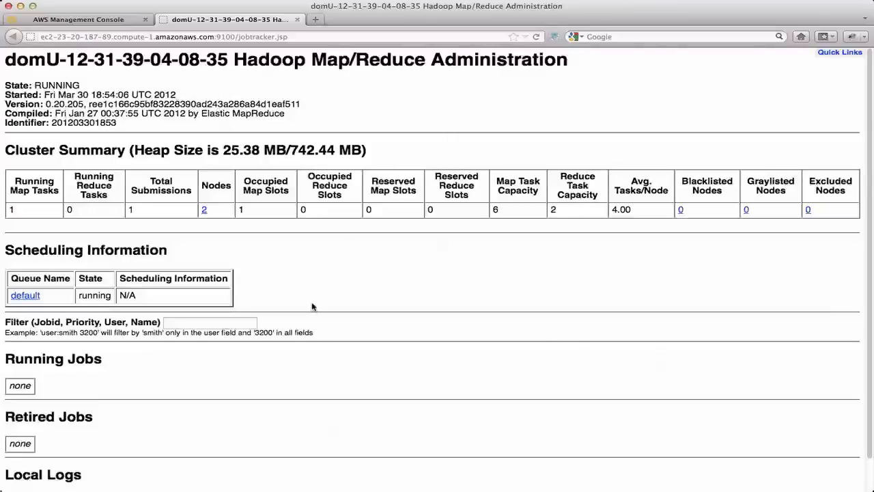
mouse_move(317, 275)
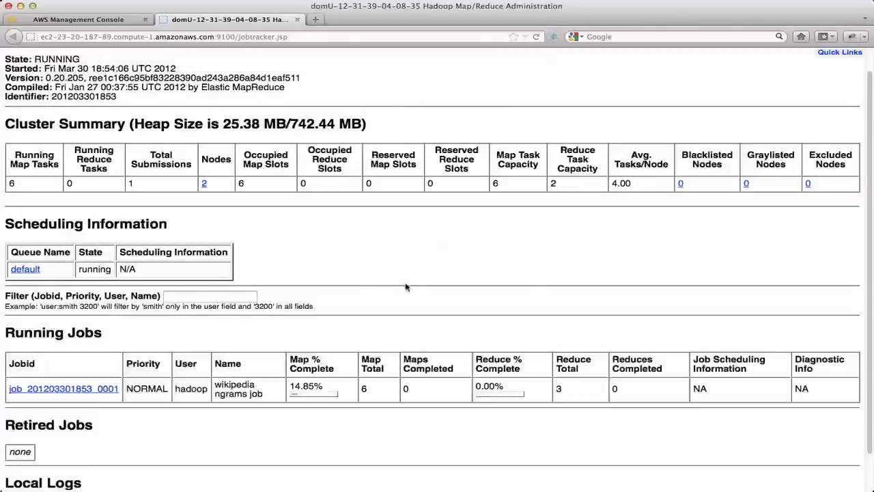
left_click(78, 19)
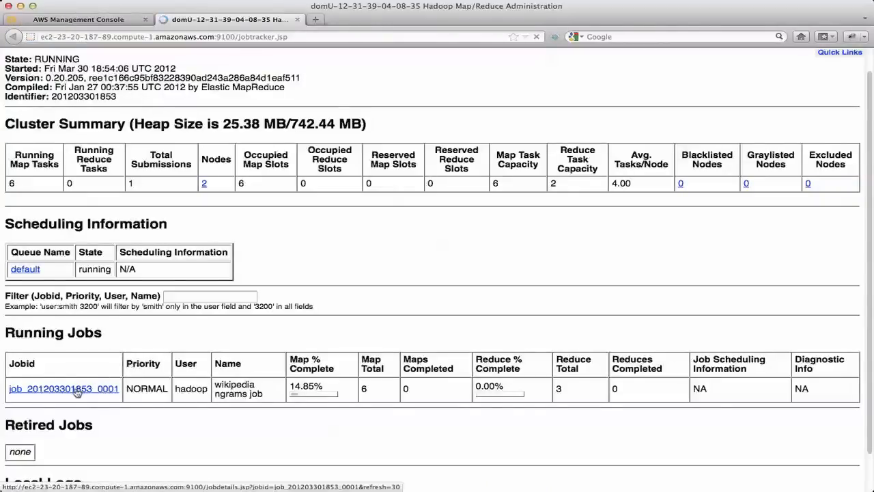
left_click(63, 388)
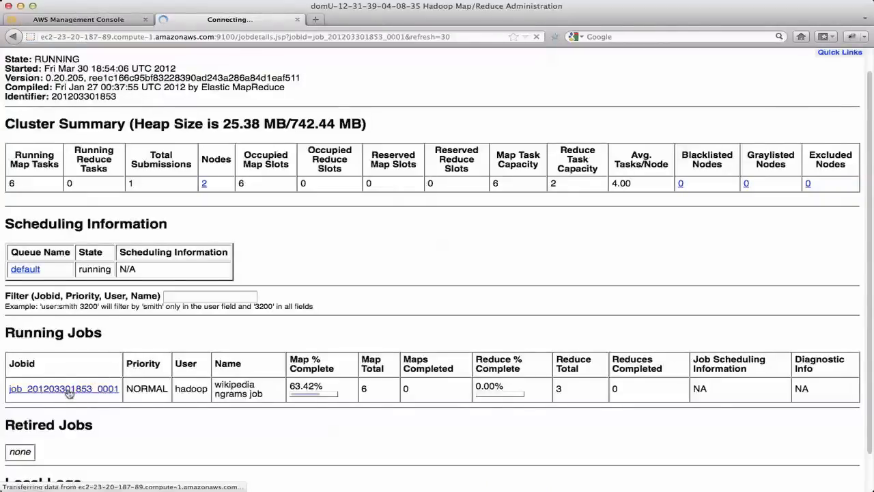
left_click(62, 388)
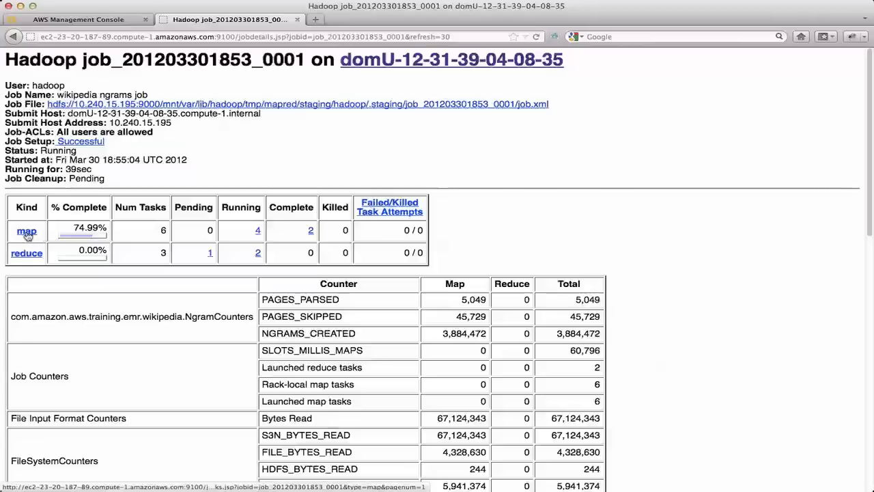
Drill into the map task list, task m_000000 and its attempt logs.
left_click(26, 231)
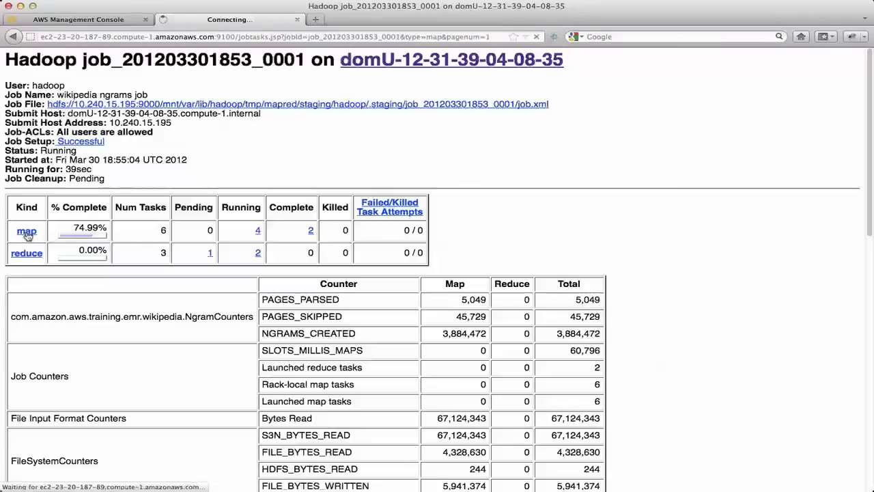
left_click(26, 230)
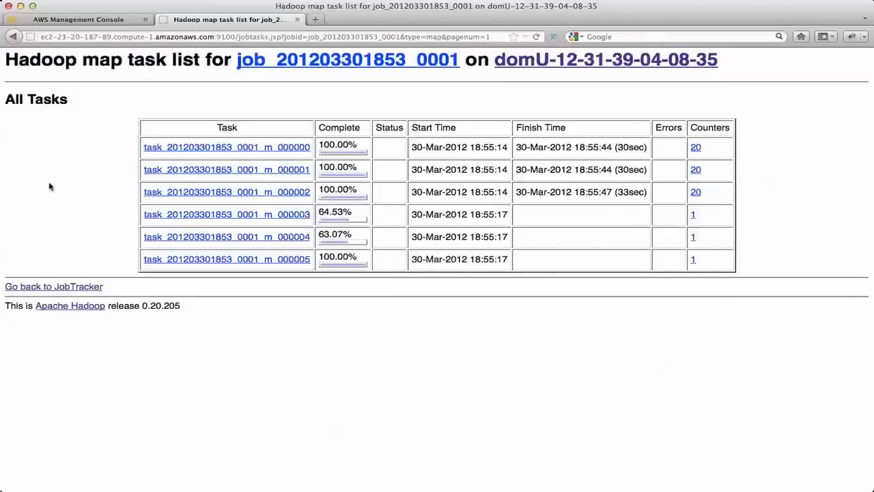
left_click(227, 169)
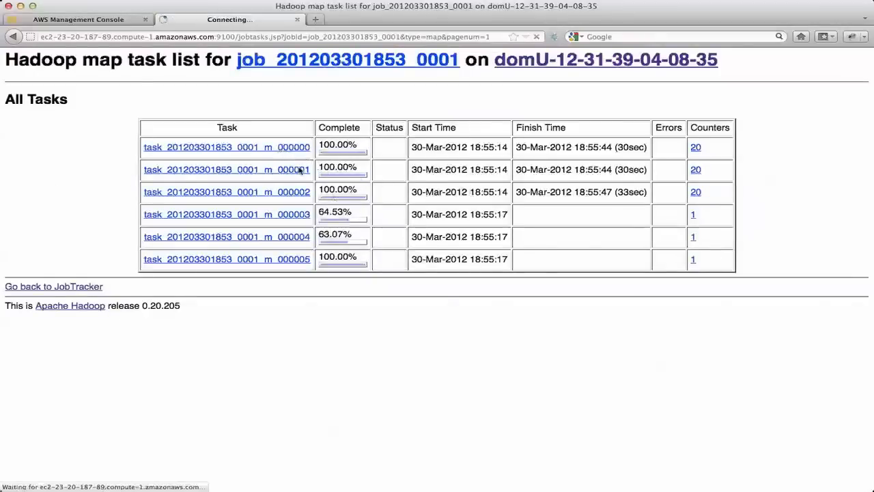
left_click(227, 147)
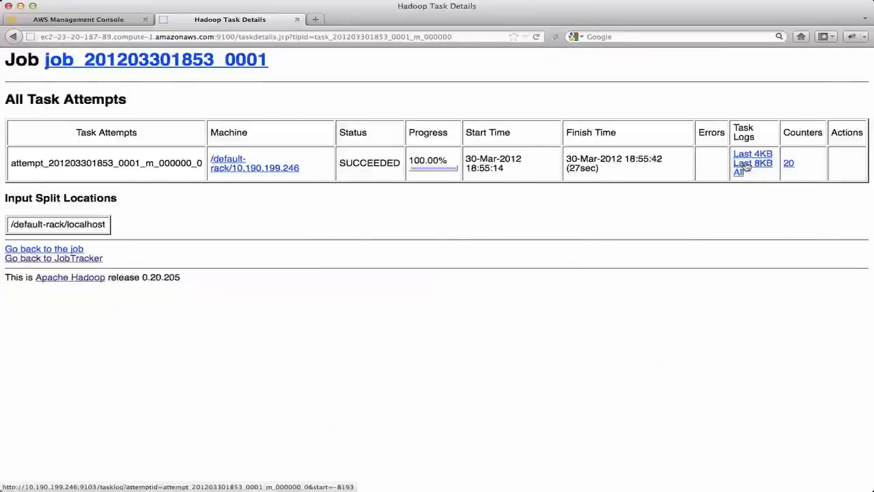
left_click(751, 163)
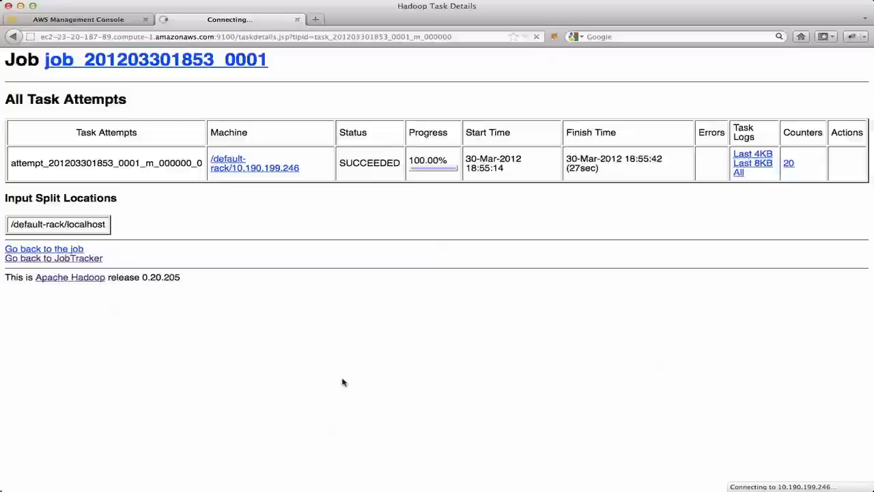
mouse_move(348, 382)
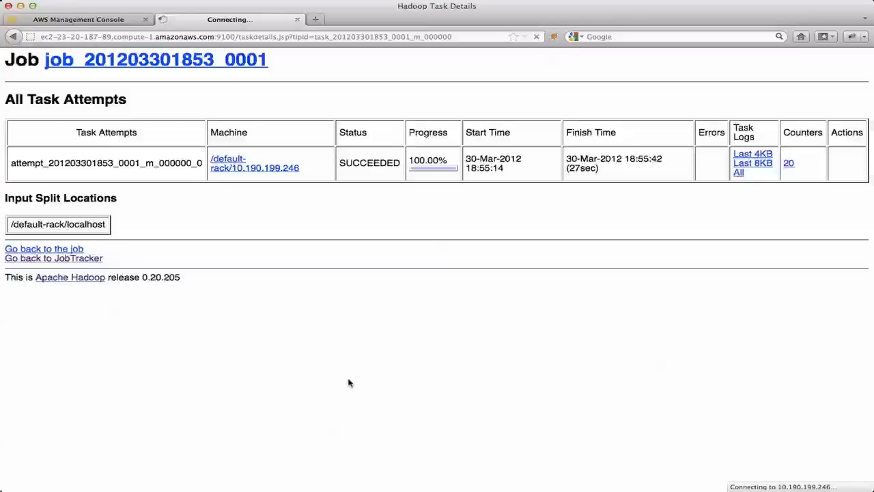
mouse_move(584, 311)
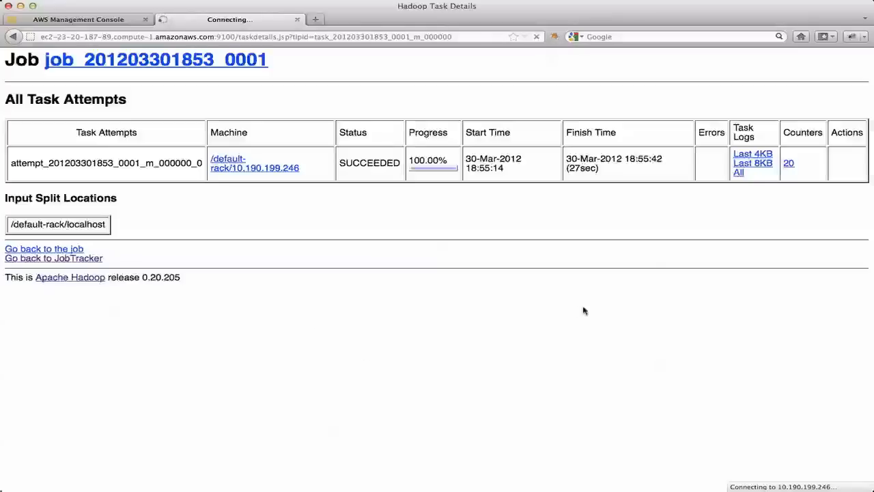
Check the attempt's NGRAMS_CREATED counter (1,773,416), then go back to the job page.
left_click(789, 162)
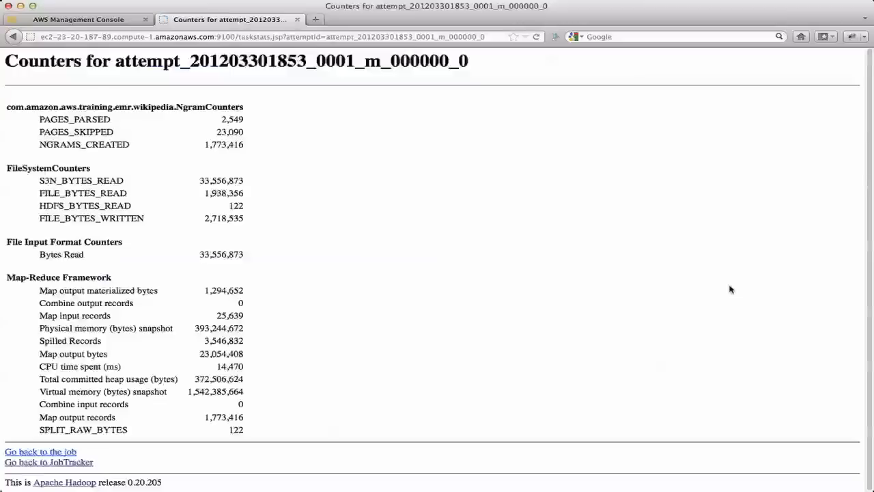
mouse_move(78, 287)
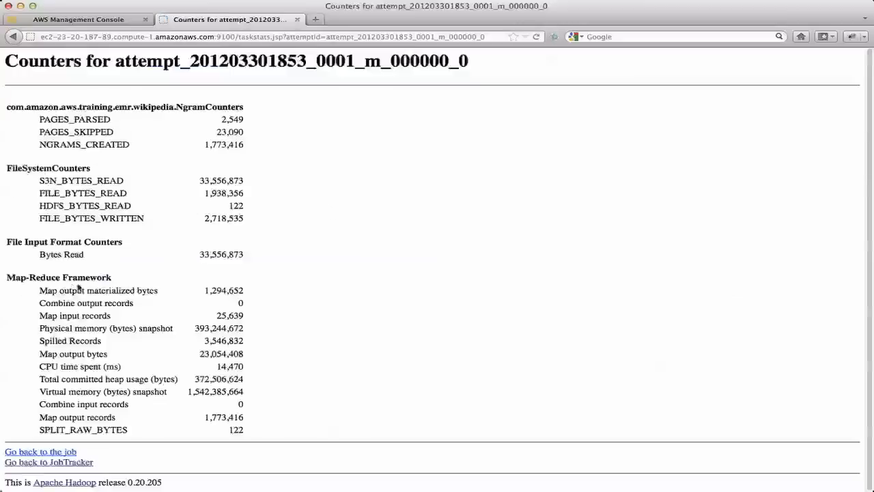
double_click(85, 119)
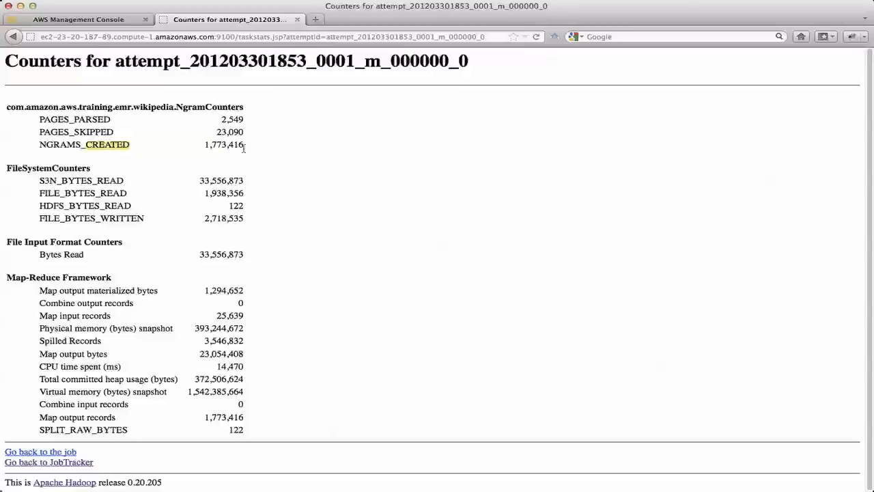
mouse_move(278, 151)
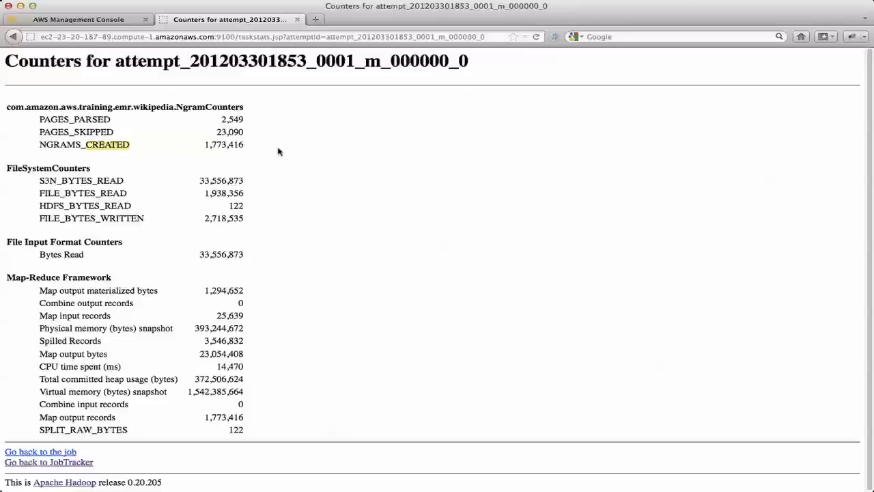
left_click(76, 19)
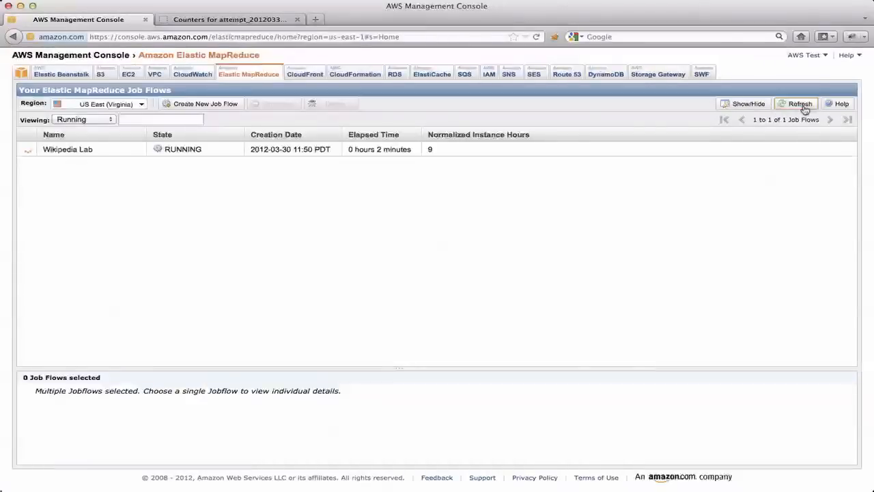
mouse_move(222, 44)
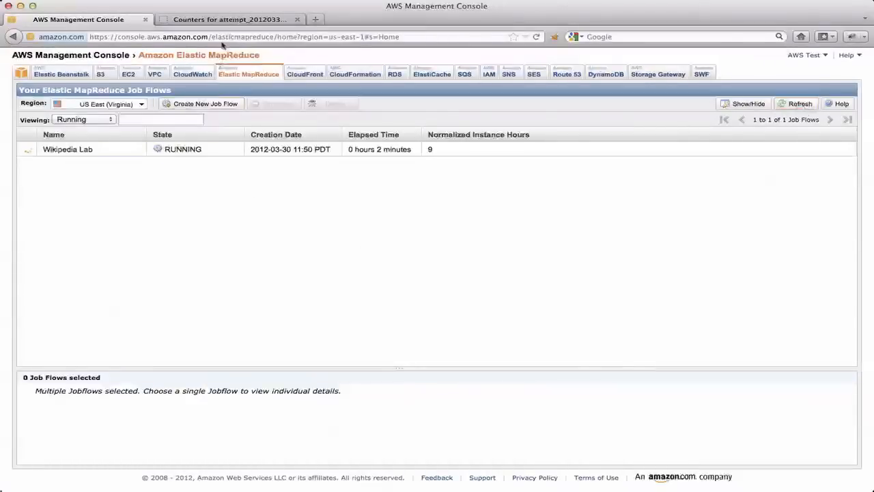
left_click(229, 19)
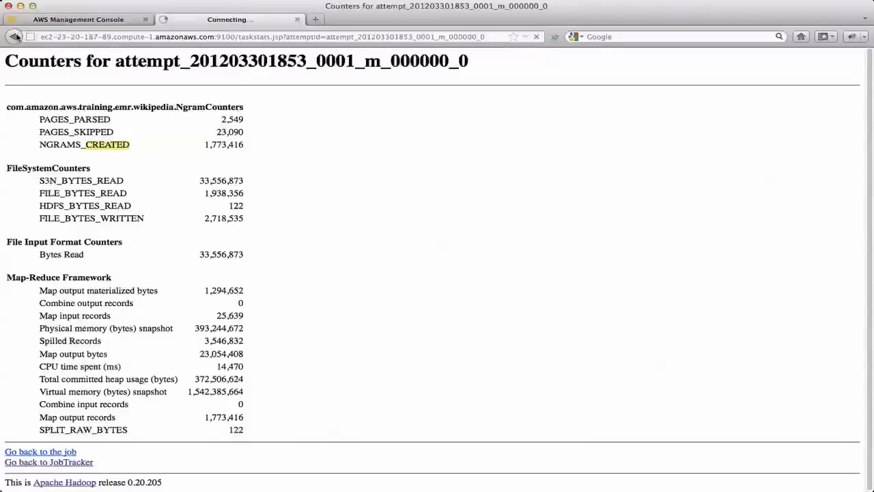
left_click(15, 37)
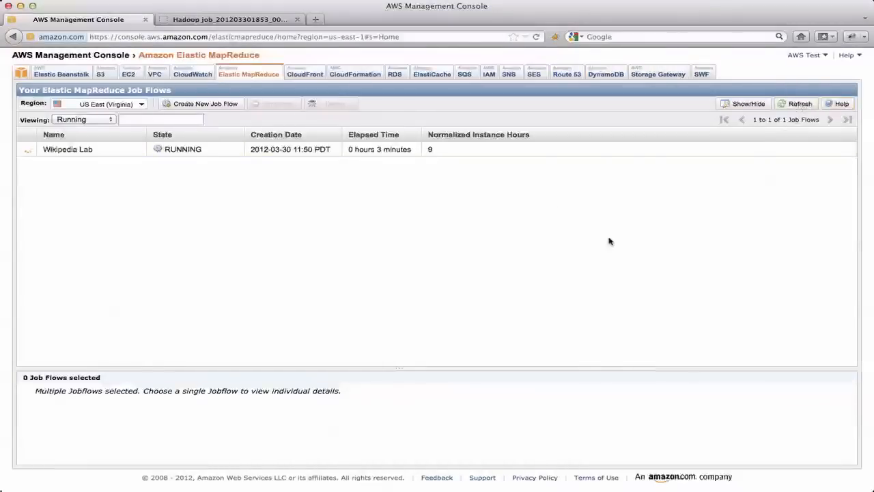
Show the still-running Wikipedia Lab job flow's details, then head to the S3 service.
left_click(66, 149)
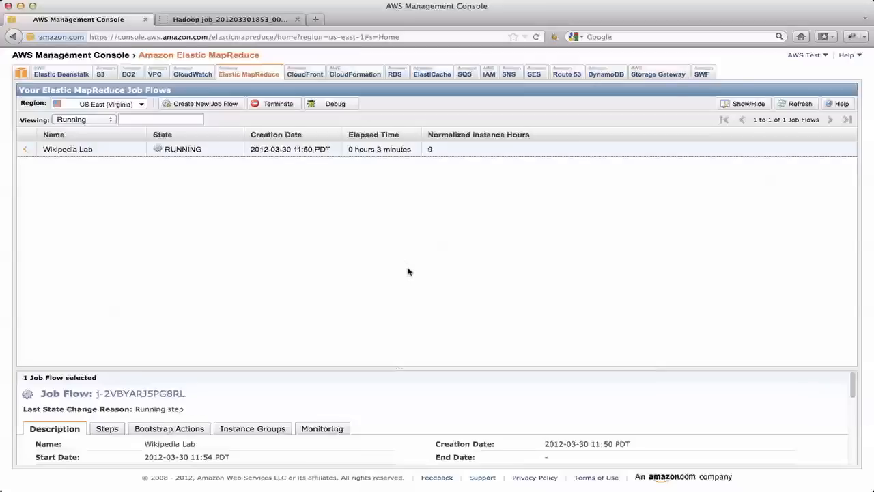
mouse_move(328, 259)
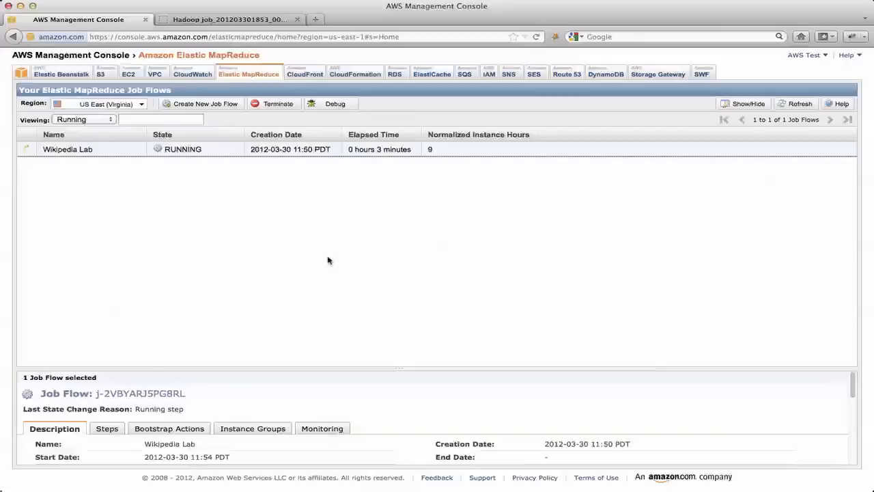
mouse_move(336, 259)
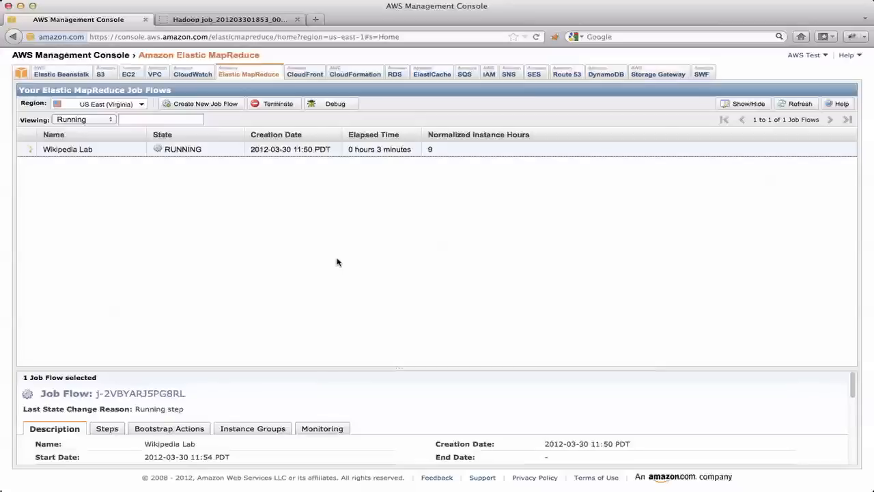
mouse_move(341, 262)
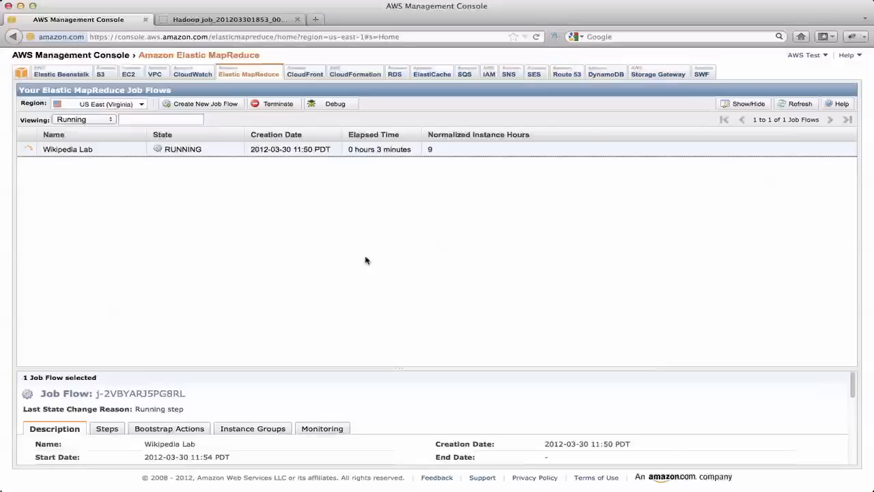
mouse_move(335, 228)
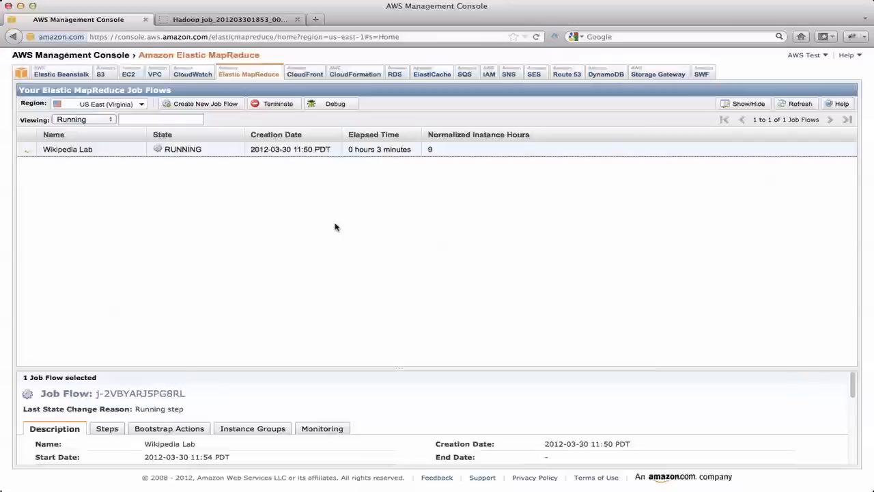
mouse_move(339, 232)
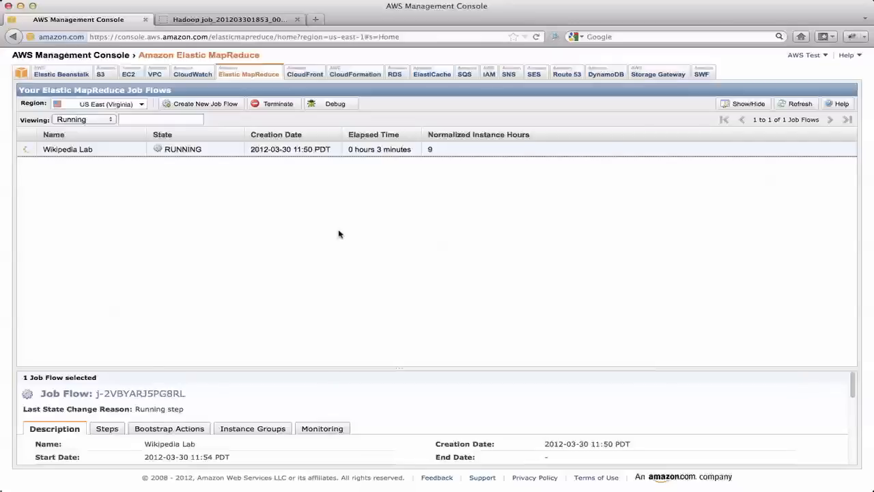
left_click(101, 74)
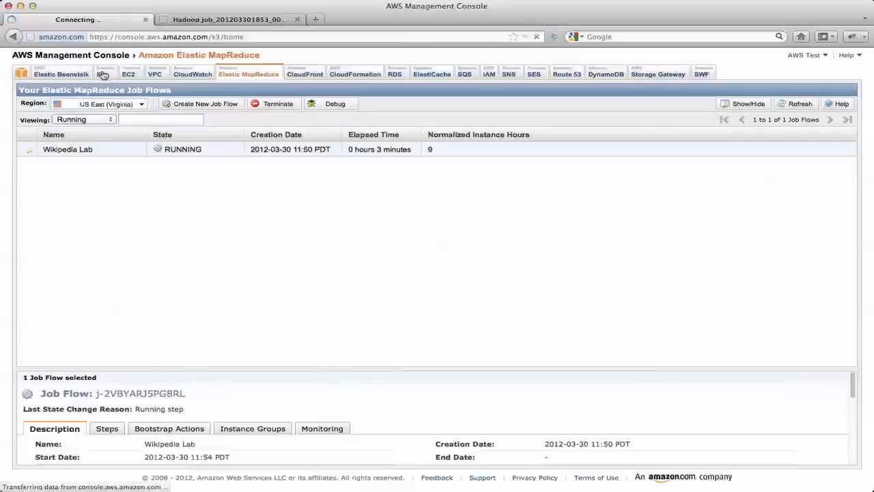
Browse aws-test-99's results/sorted-counts folder and request the part-r-00000 output file.
left_click(105, 74)
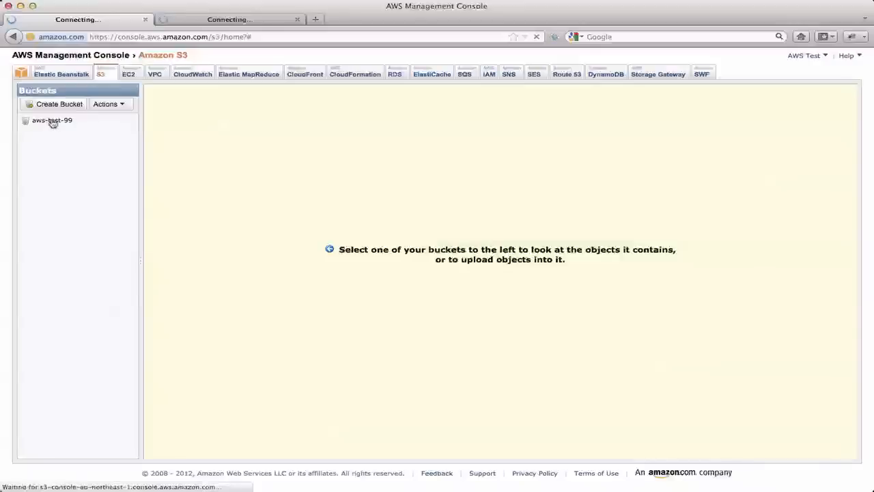
left_click(52, 121)
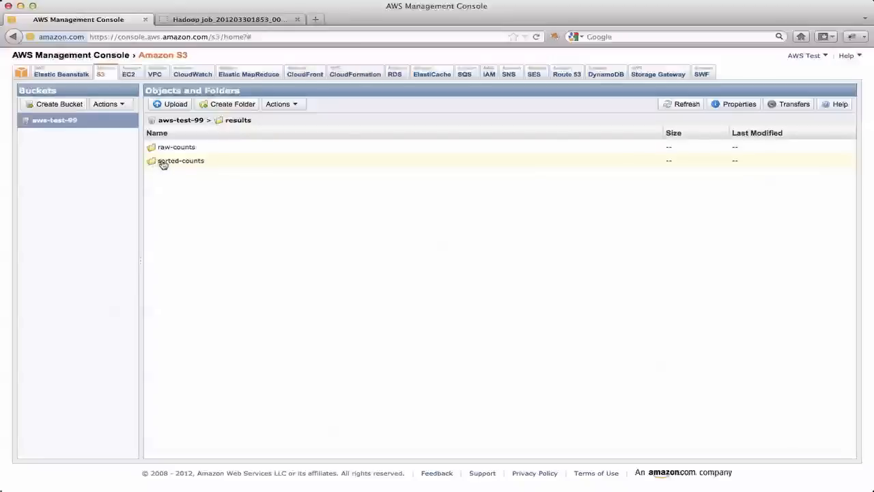
double_click(180, 161)
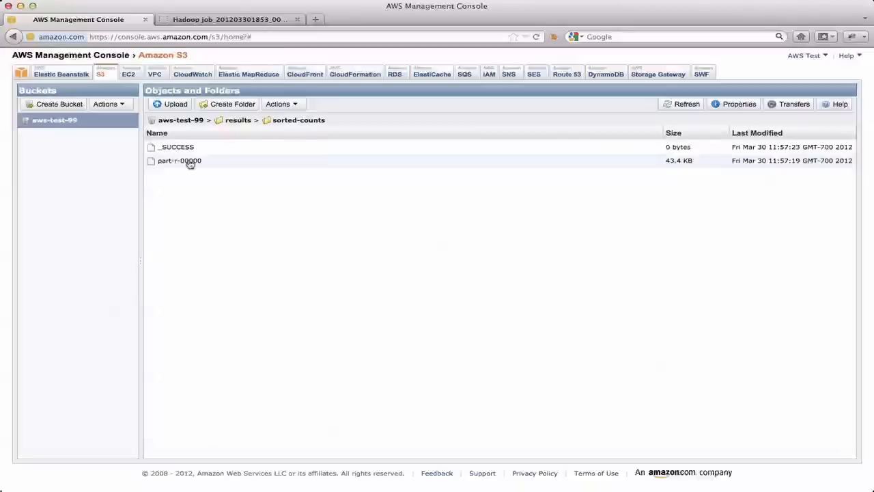
mouse_move(365, 235)
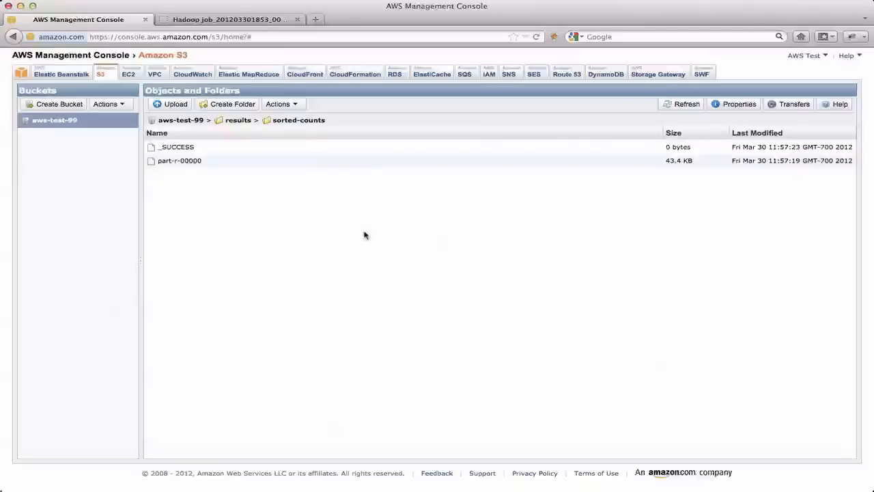
double_click(181, 161)
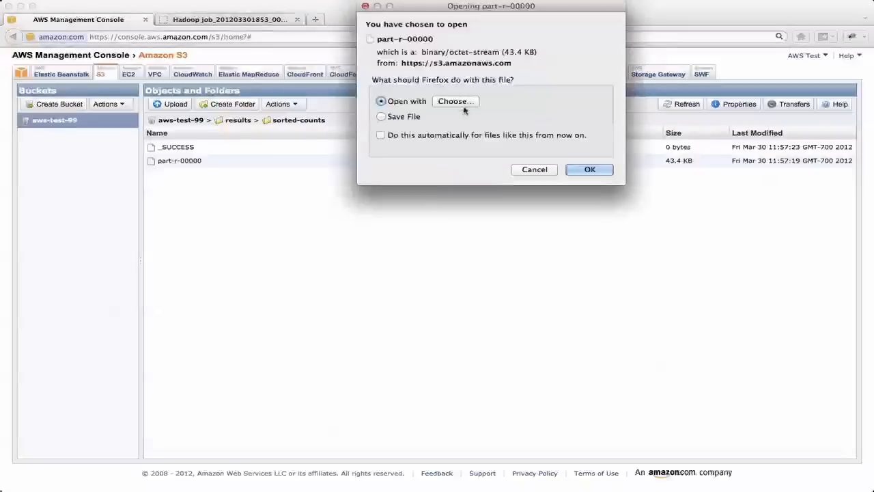
Confirm the Firefox 'Open with' dialog so part-r-00000 downloads.
left_click(455, 101)
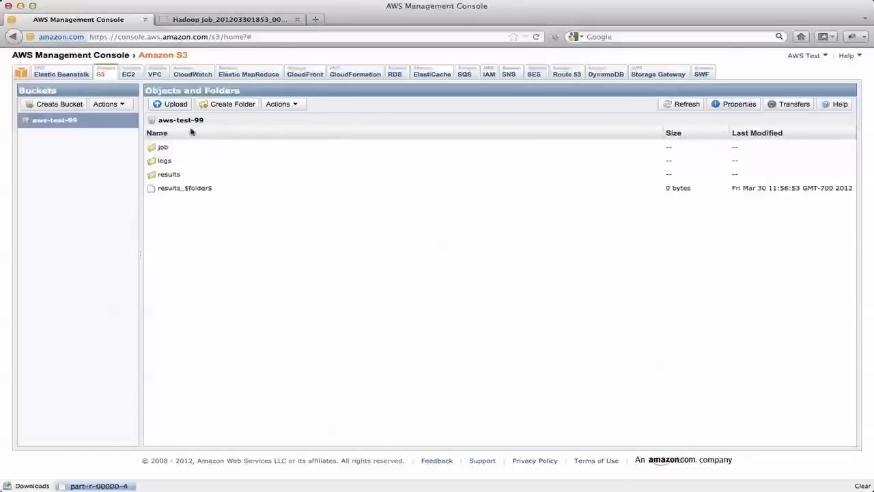
Enter the S3 logs folder, briefly checking the Hadoop job status page and returning.
double_click(164, 161)
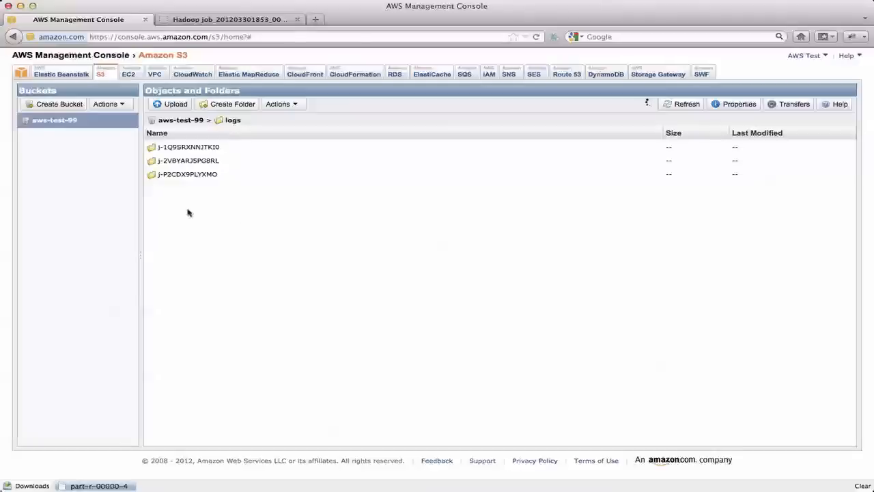
left_click(230, 19)
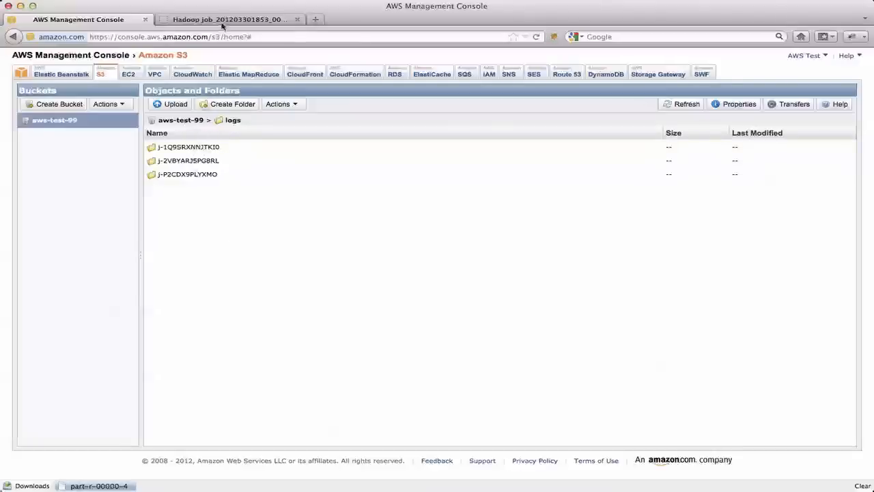
mouse_move(229, 19)
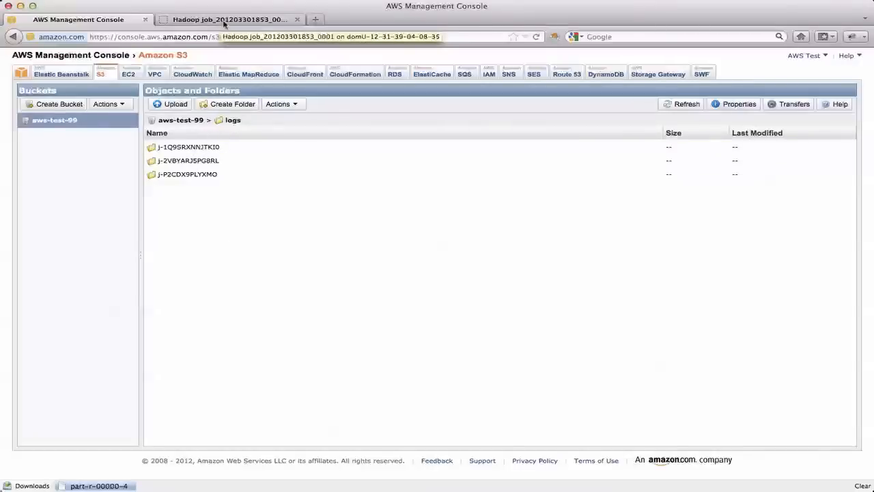
left_click(230, 19)
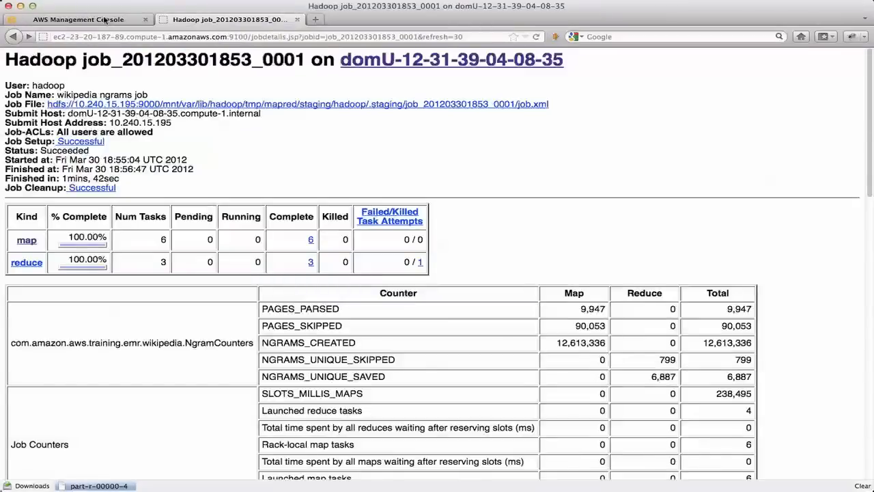
left_click(78, 19)
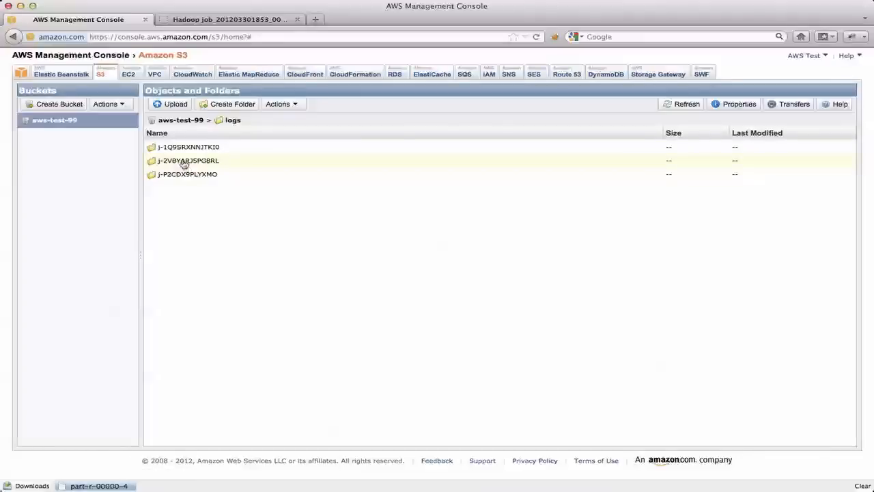
Browse into j-P2CDX9PLYXMO's steps logs and show the first step's stdout log.
double_click(188, 175)
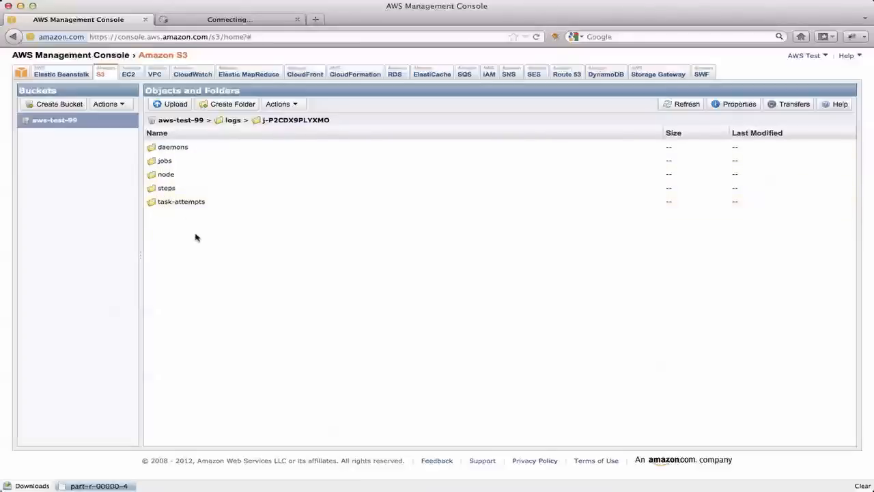
mouse_move(166, 188)
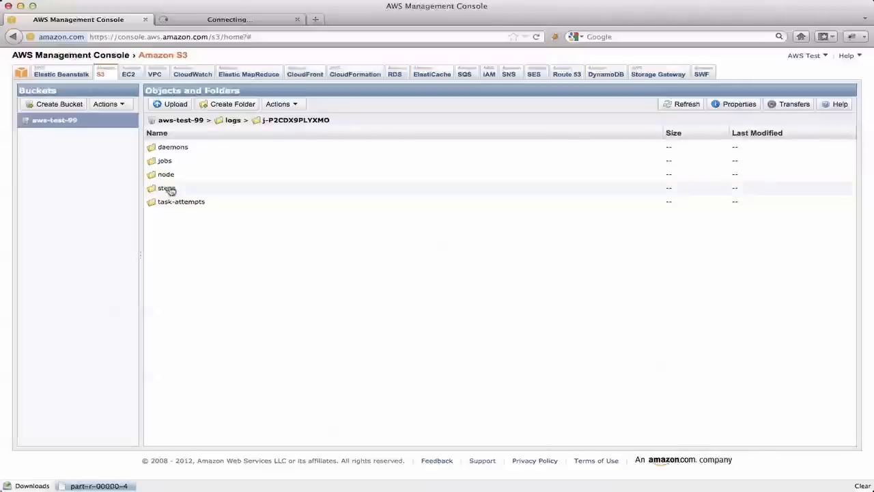
double_click(167, 188)
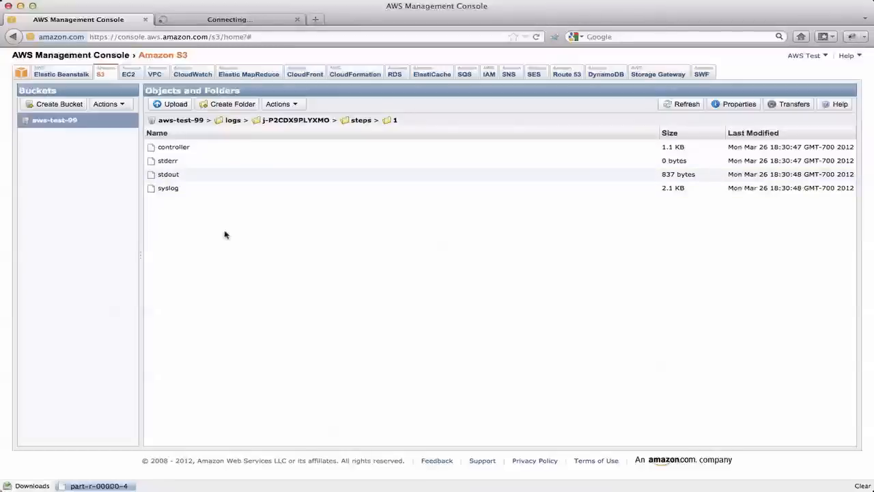
left_click(168, 175)
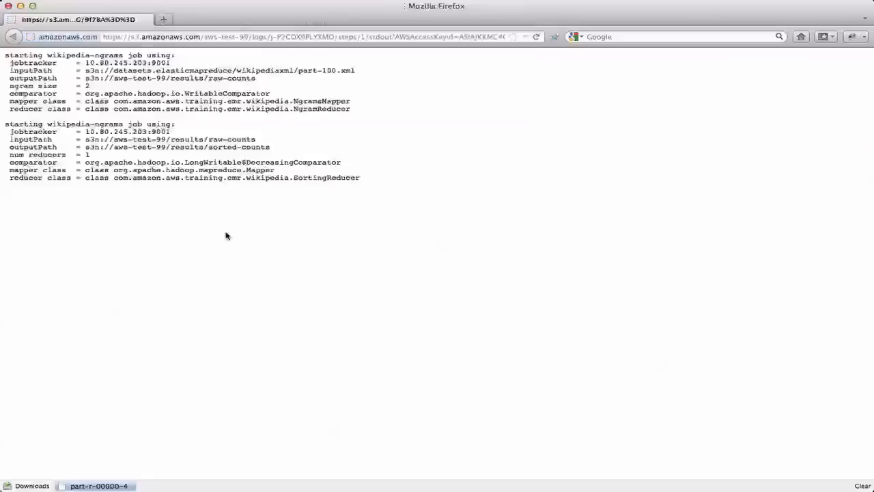